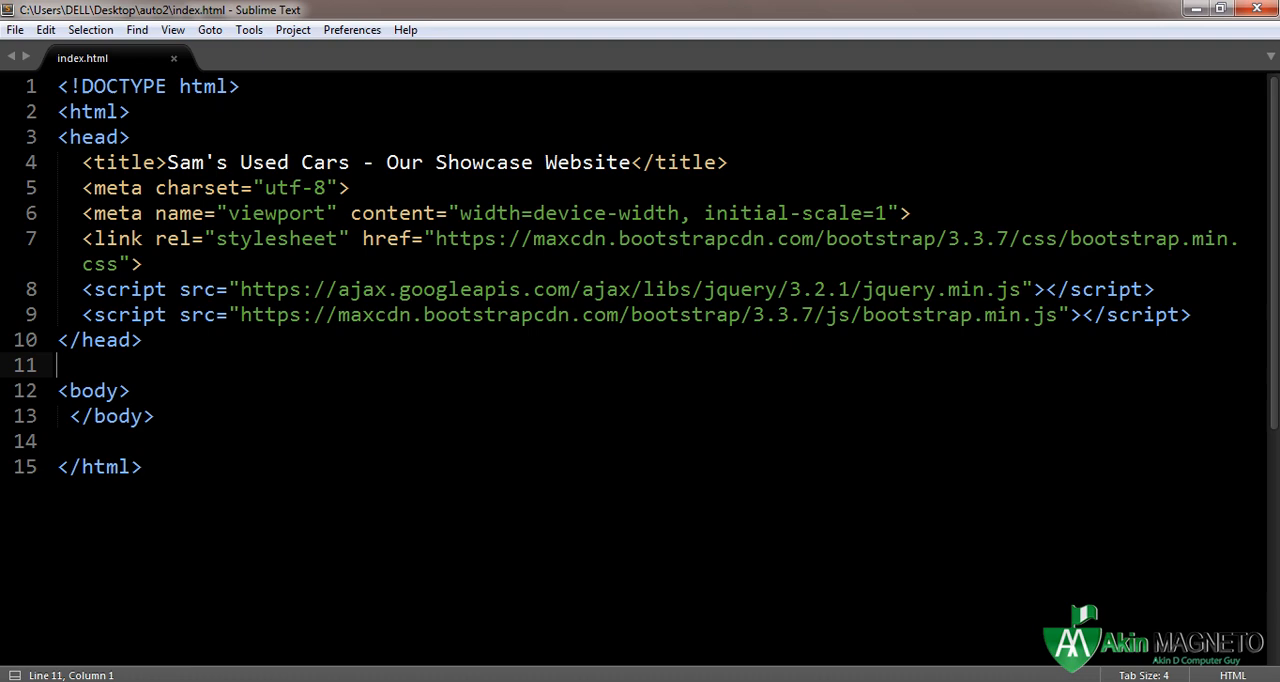
pyautogui.moveTo(329, 357)
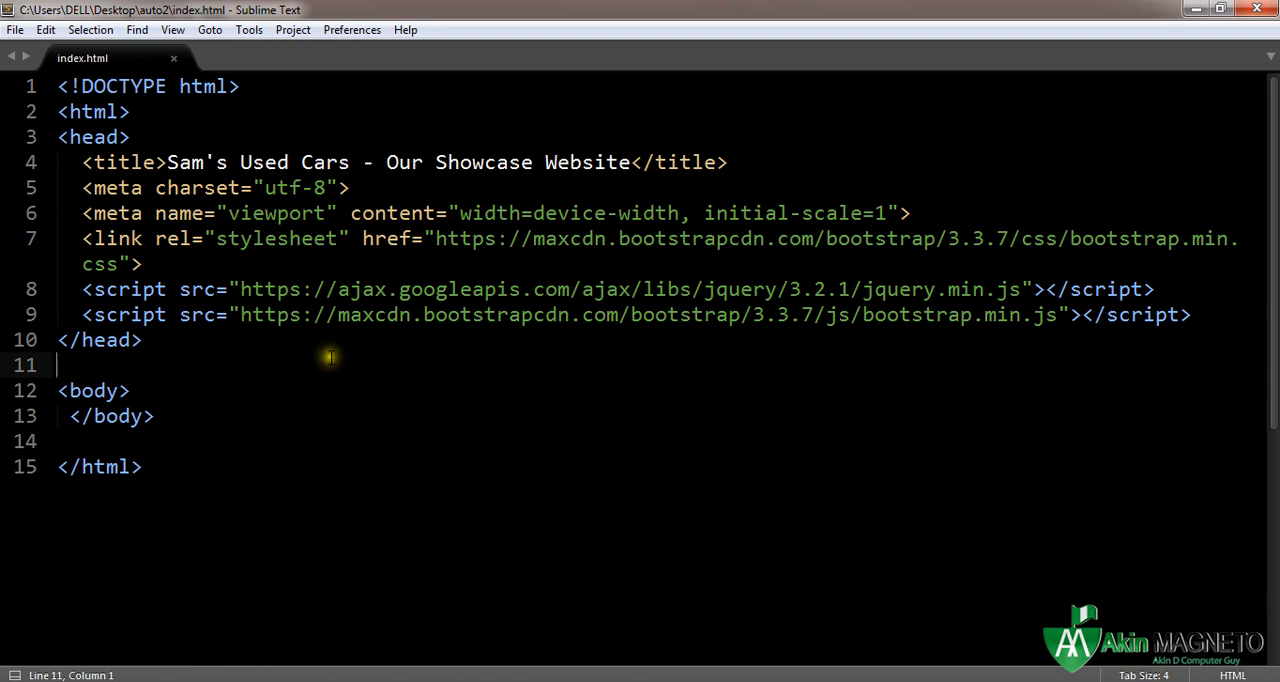
# Place the cursor in the blank line after the head to tidy the empty body
pyautogui.click(70, 416)
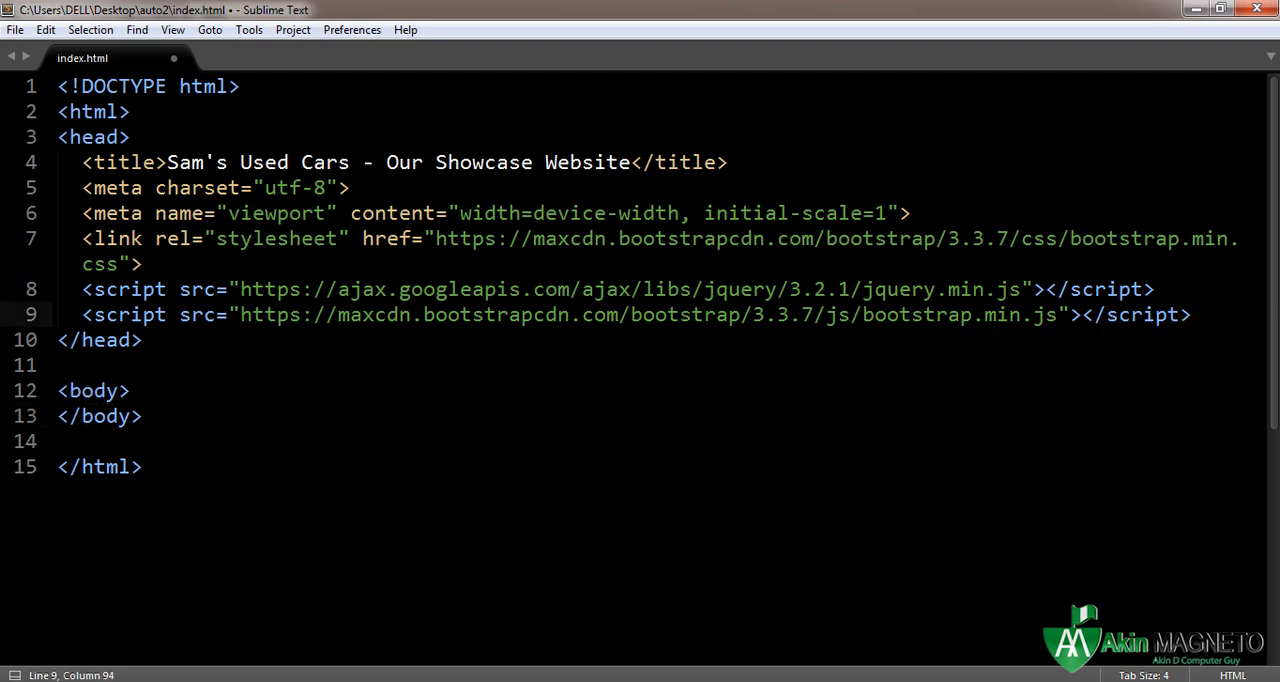
pyautogui.moveTo(705, 213)
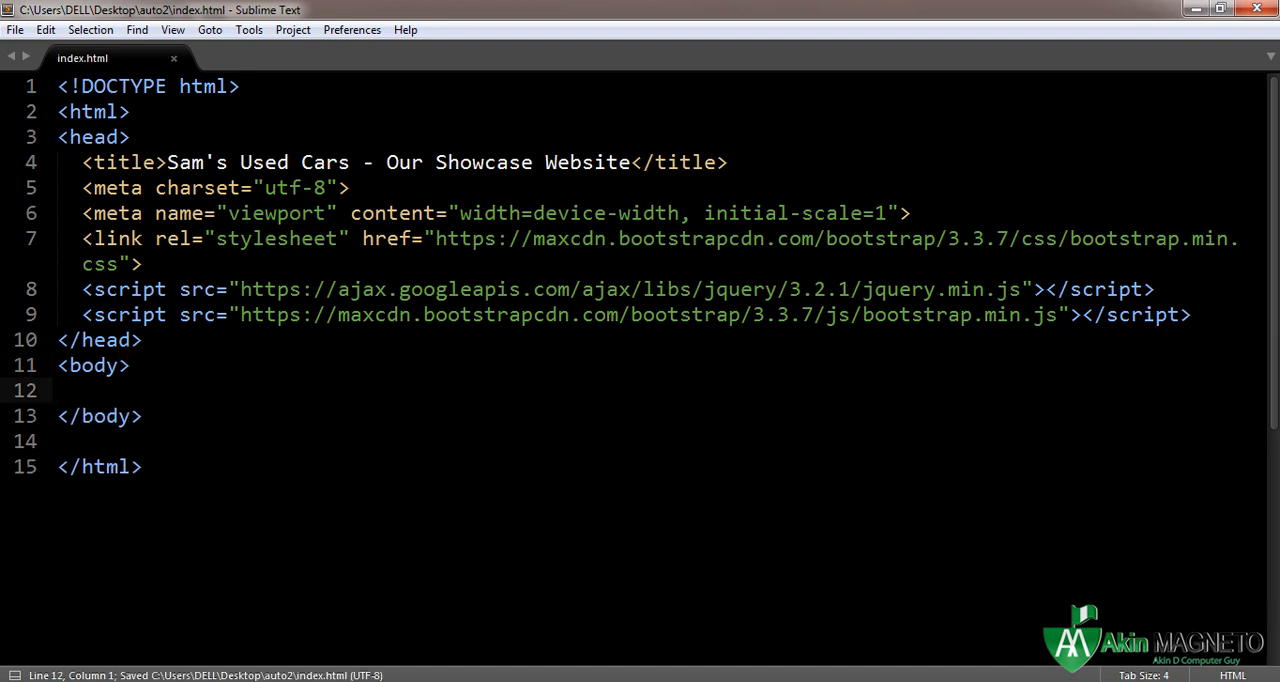
# Add a nav in the body holding a div with an empty inner div
pyautogui.write('<nav')
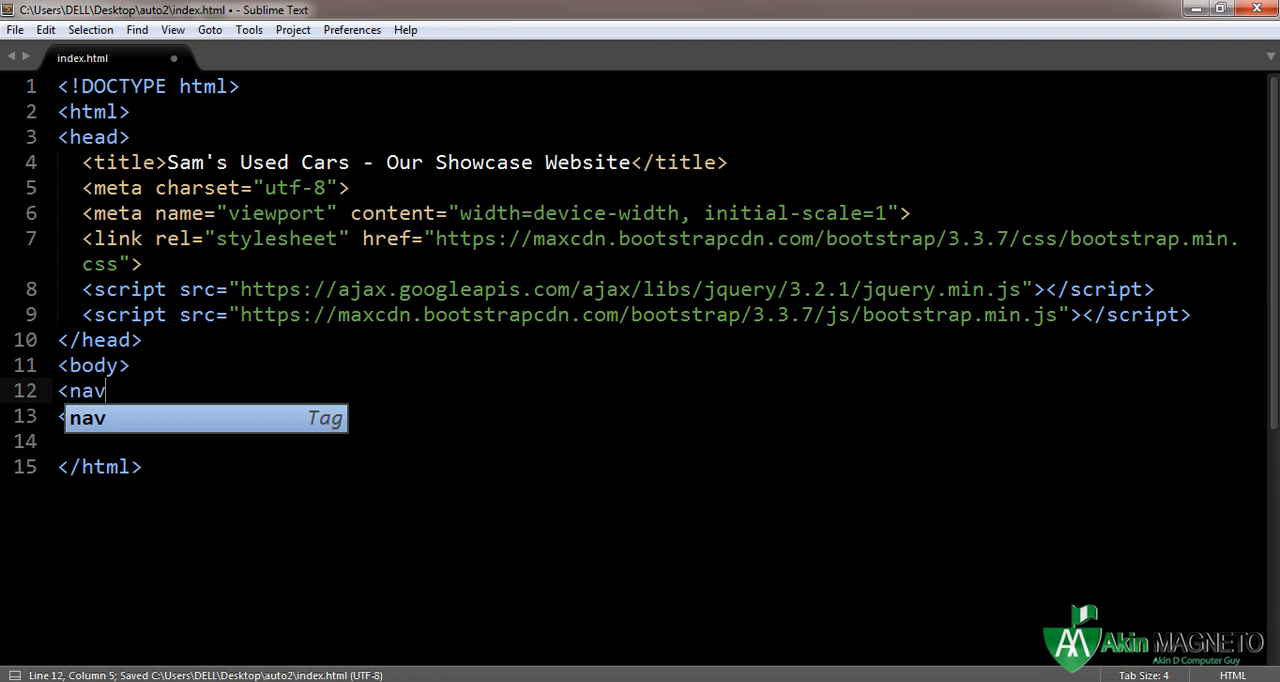
pyautogui.press('Tab')
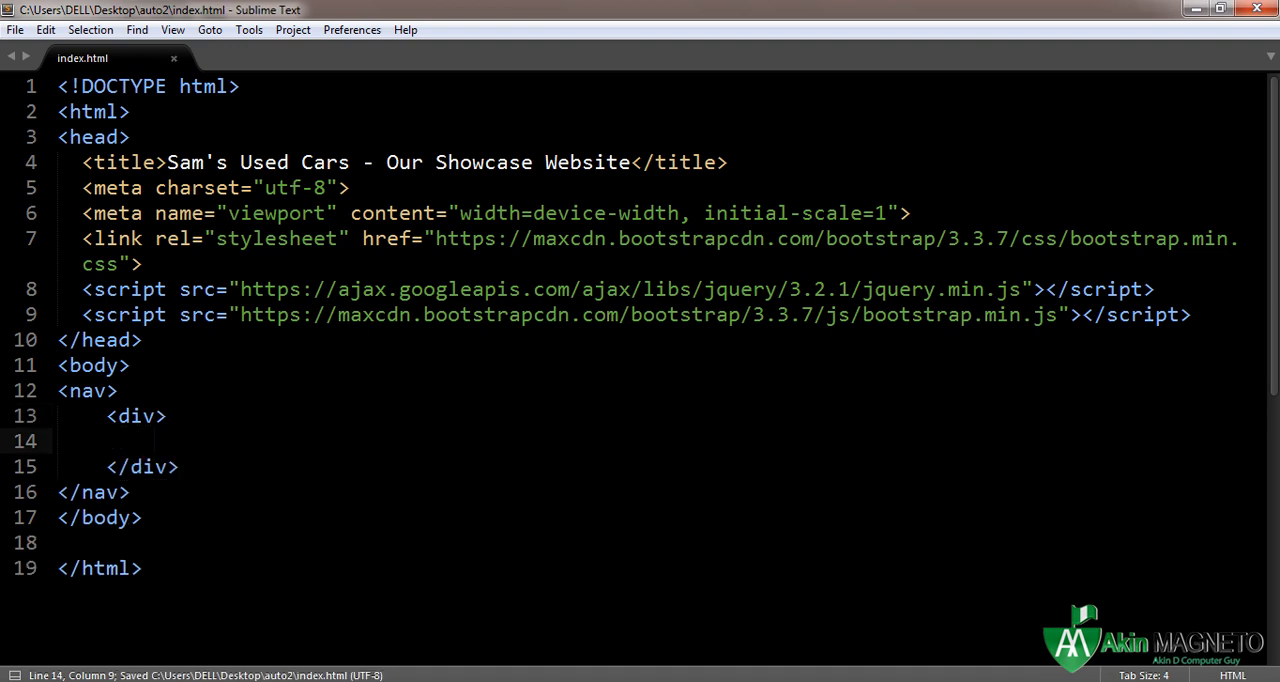
pyautogui.write('<')
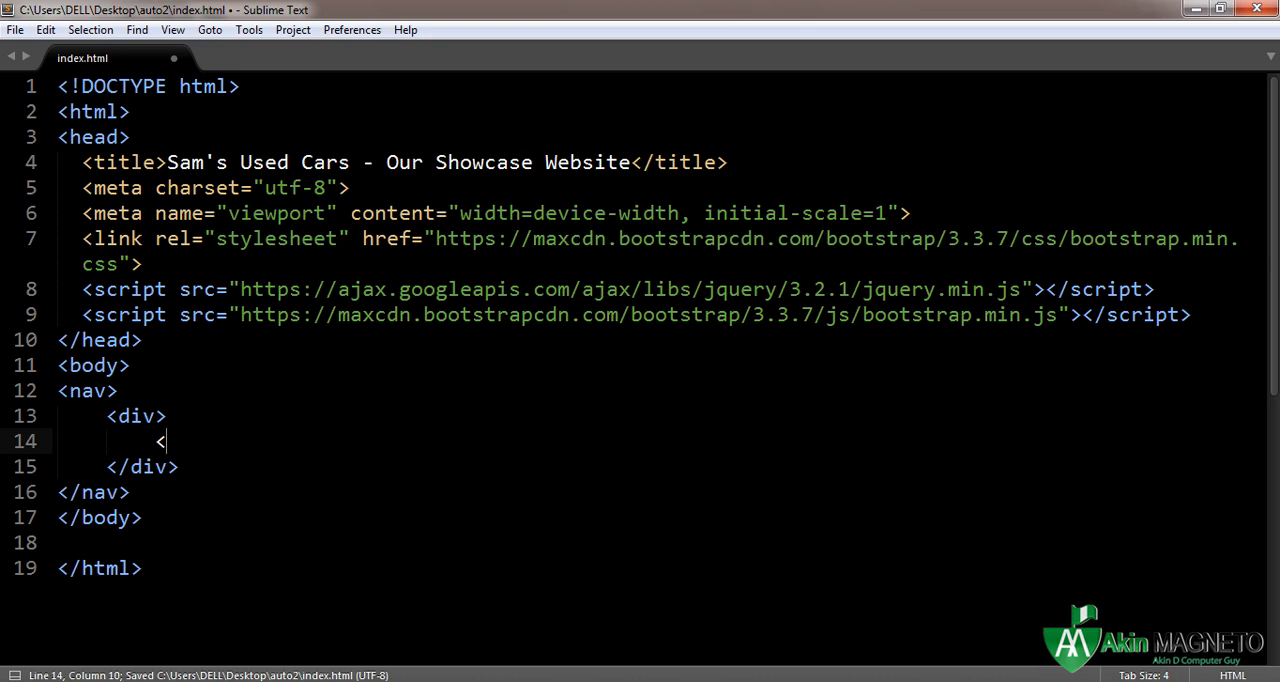
pyautogui.write('div></div>')
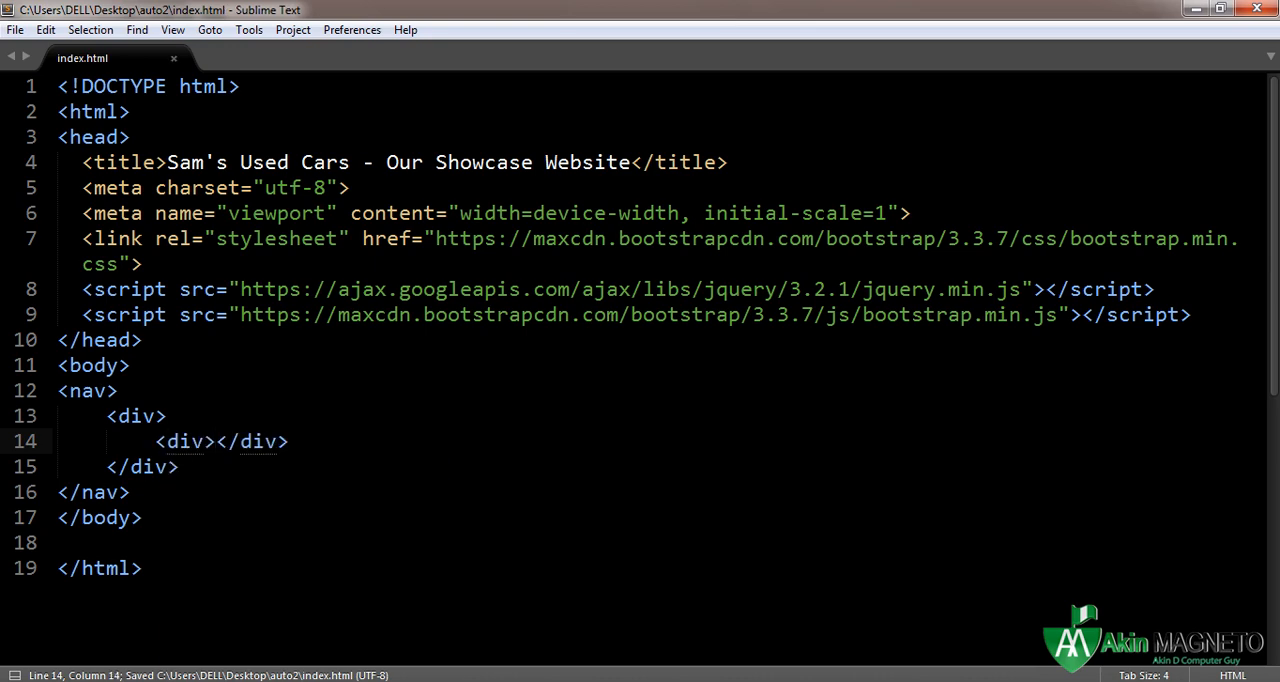
pyautogui.press('enter')
pyautogui.write('<ul></ul>')
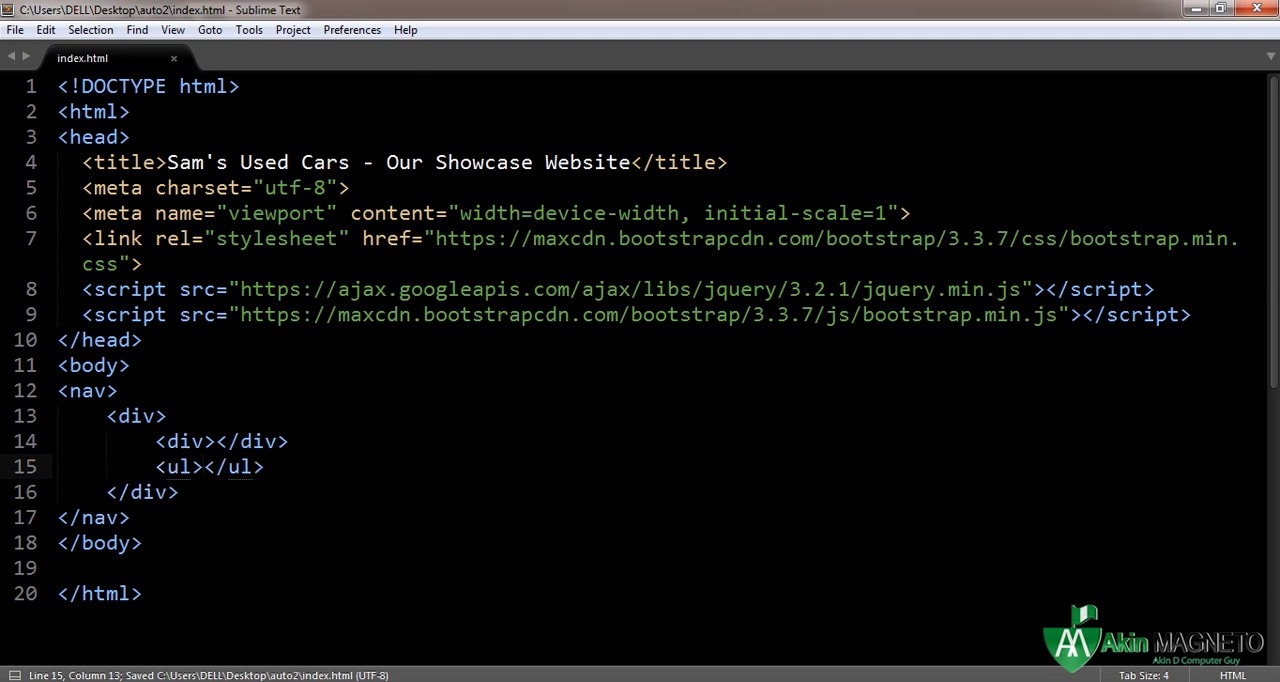
# Class the ul as "nav navbar-nav navbar-right"
pyautogui.click(205, 441)
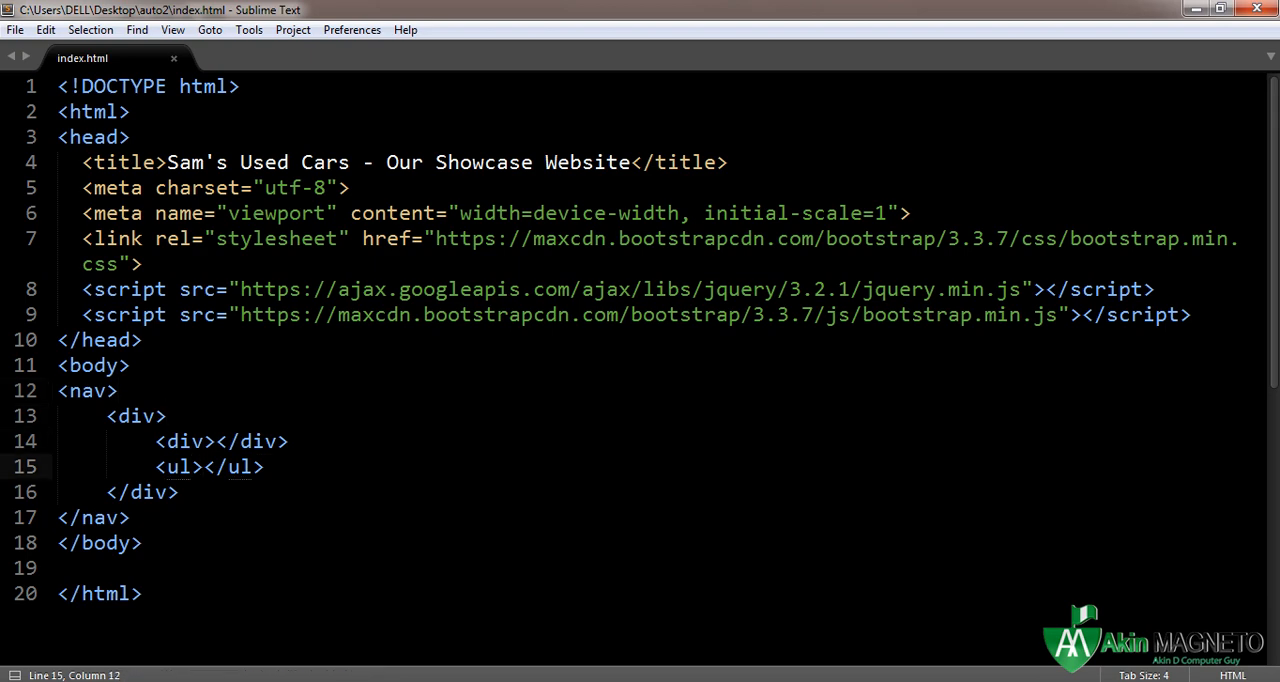
pyautogui.write('class="">')
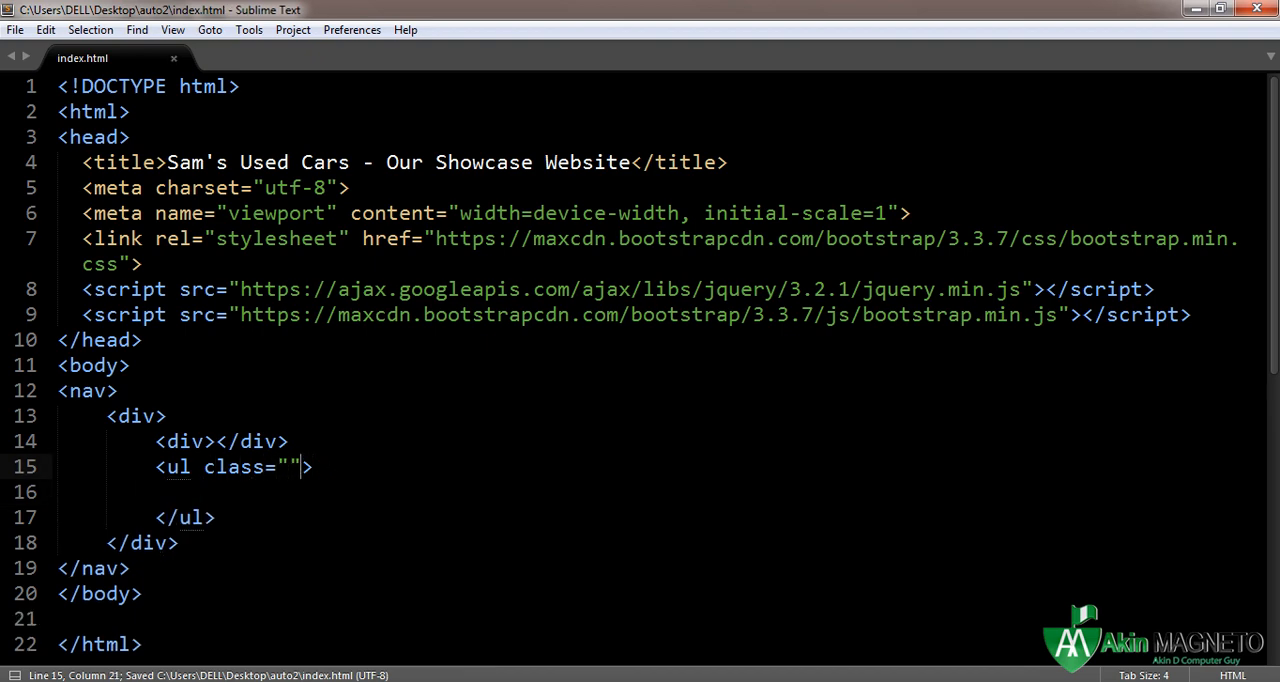
pyautogui.press('Left')
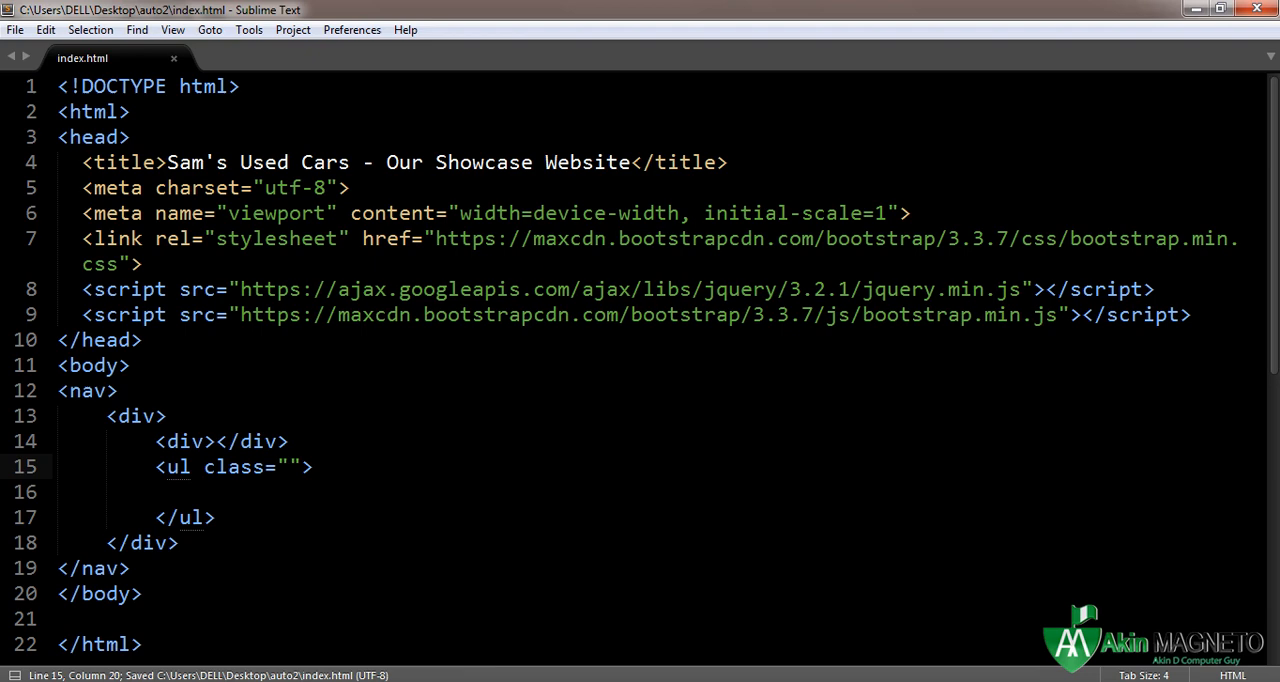
pyautogui.write('nav')
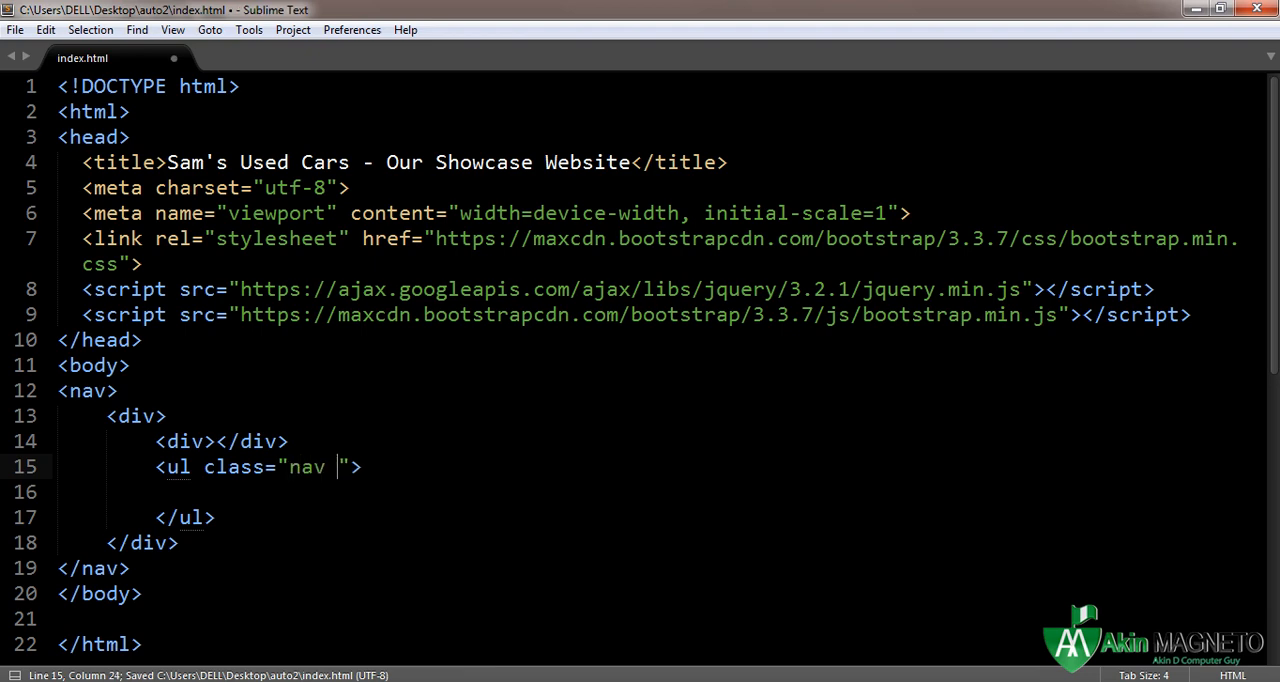
pyautogui.write('navbar')
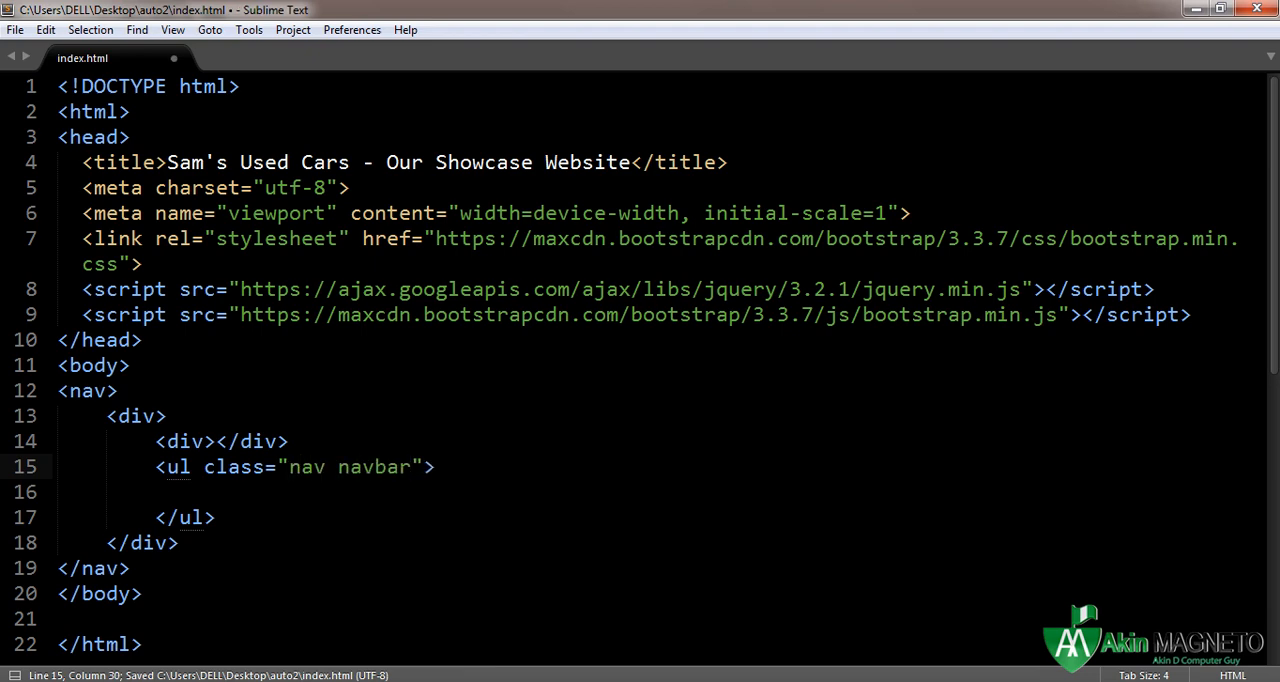
pyautogui.write('-nav')
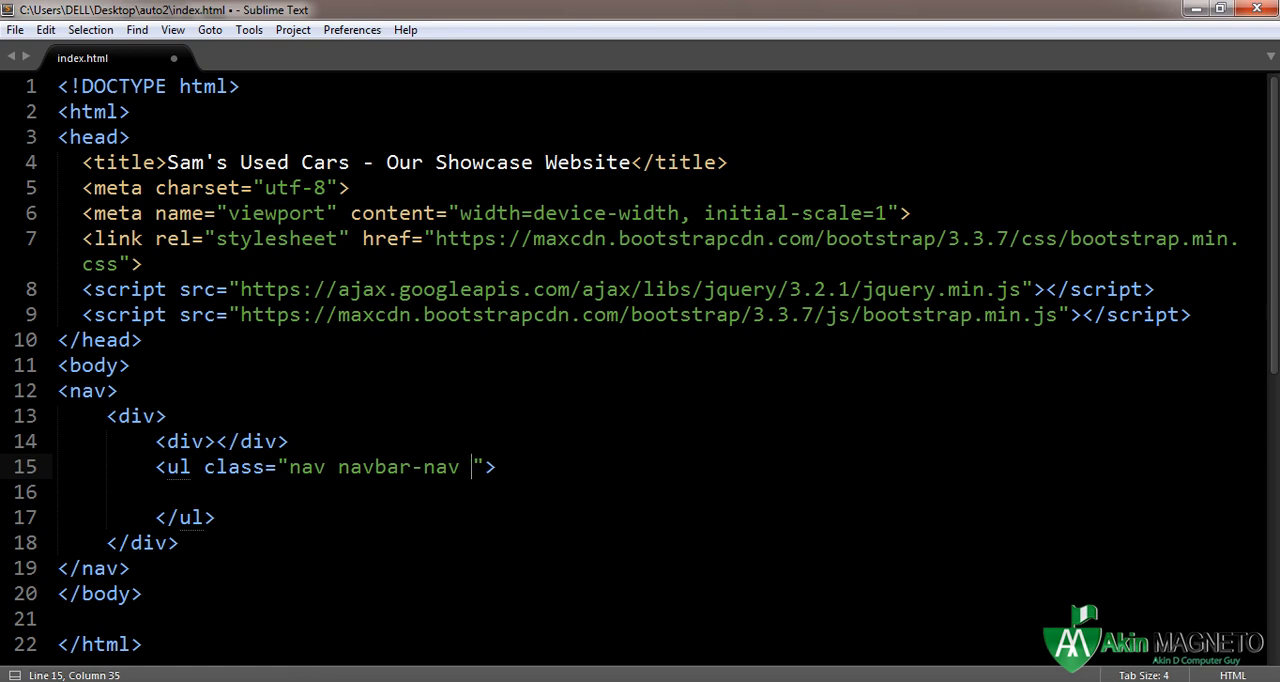
pyautogui.write('navbar-')
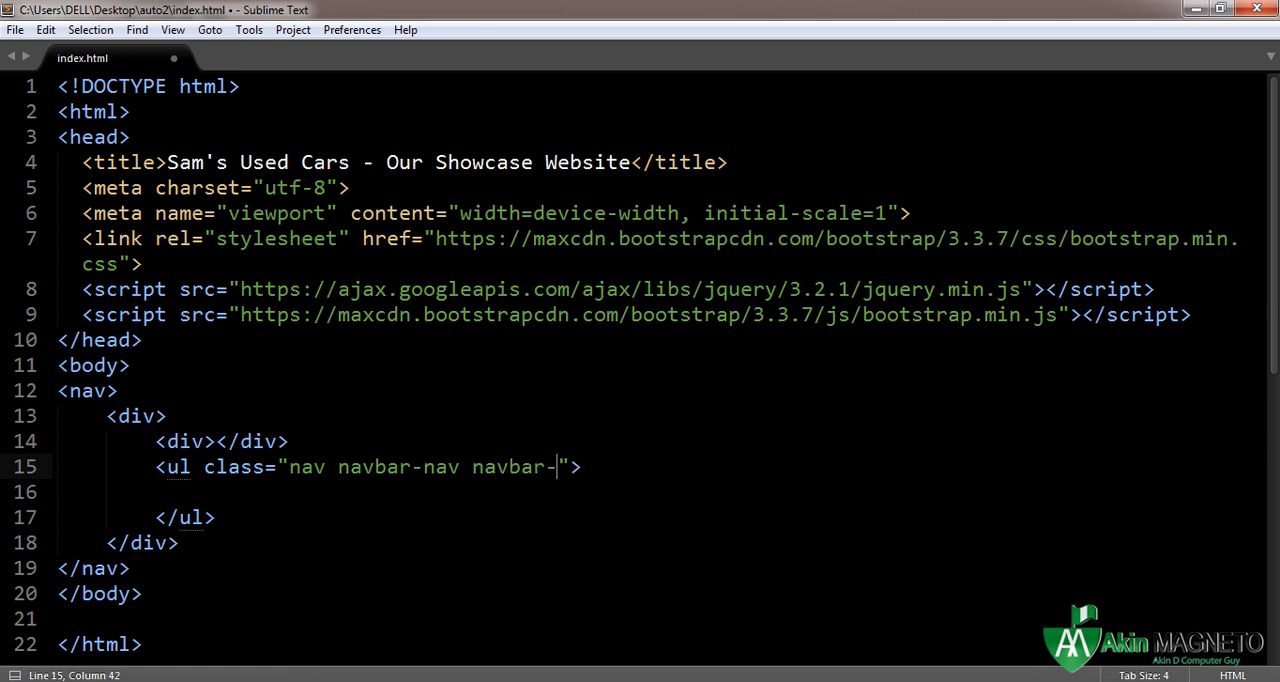
pyautogui.write('right')
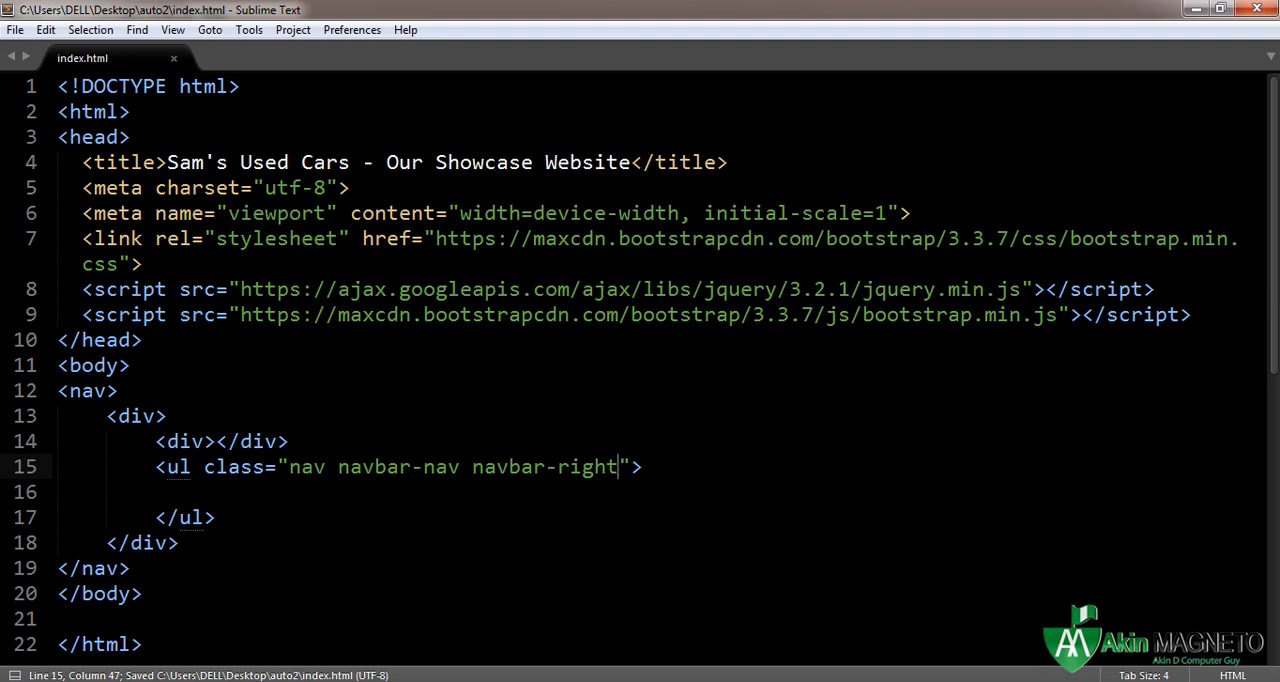
# Add a list item with an active class holding a Home link to #
pyautogui.write('<li></li>')
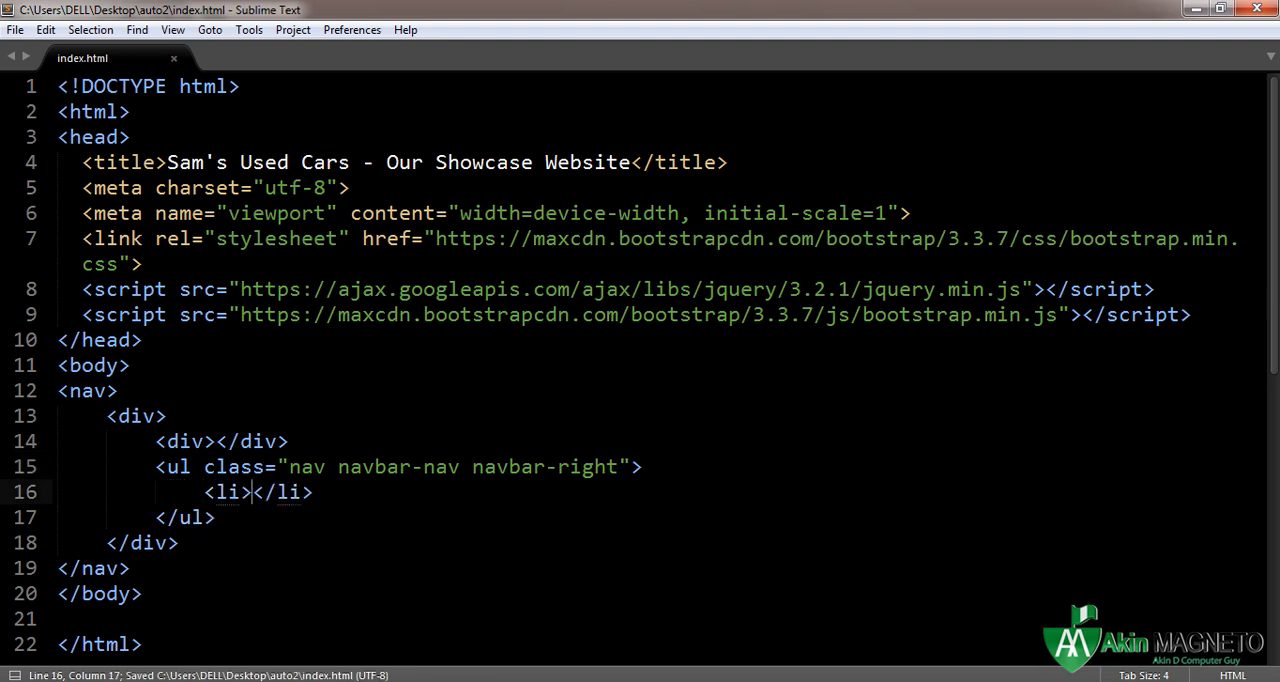
pyautogui.press('Left')
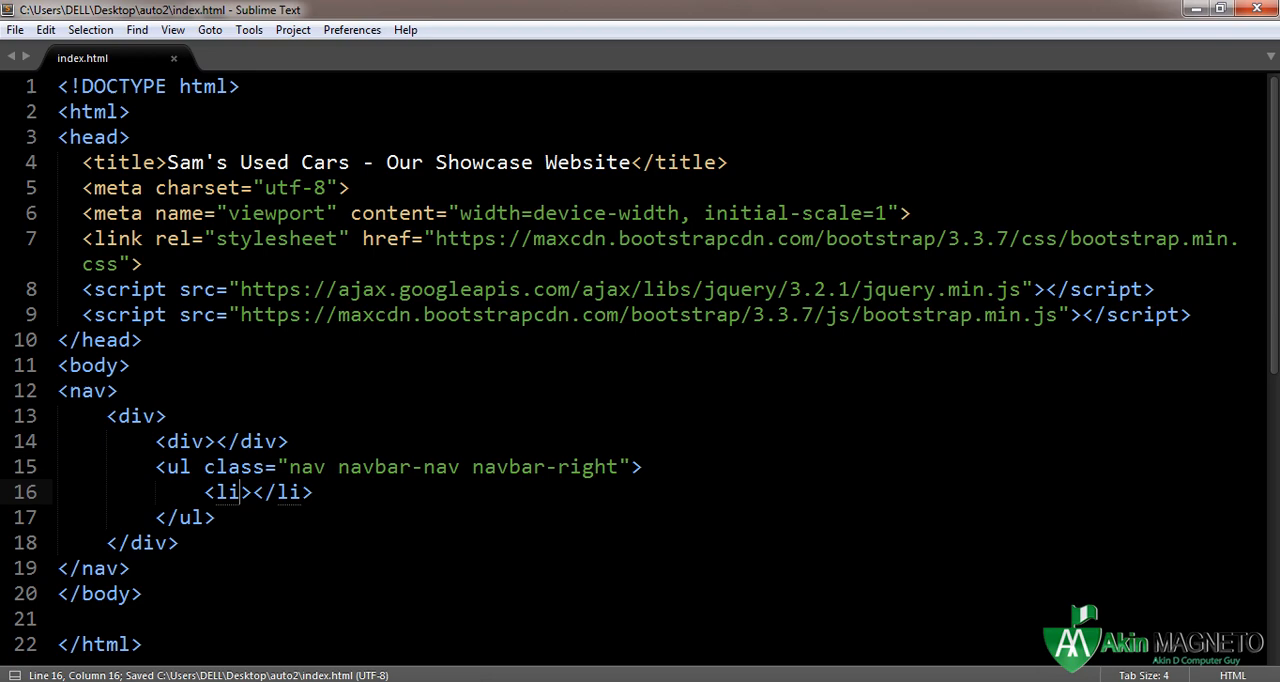
pyautogui.write('class=""')
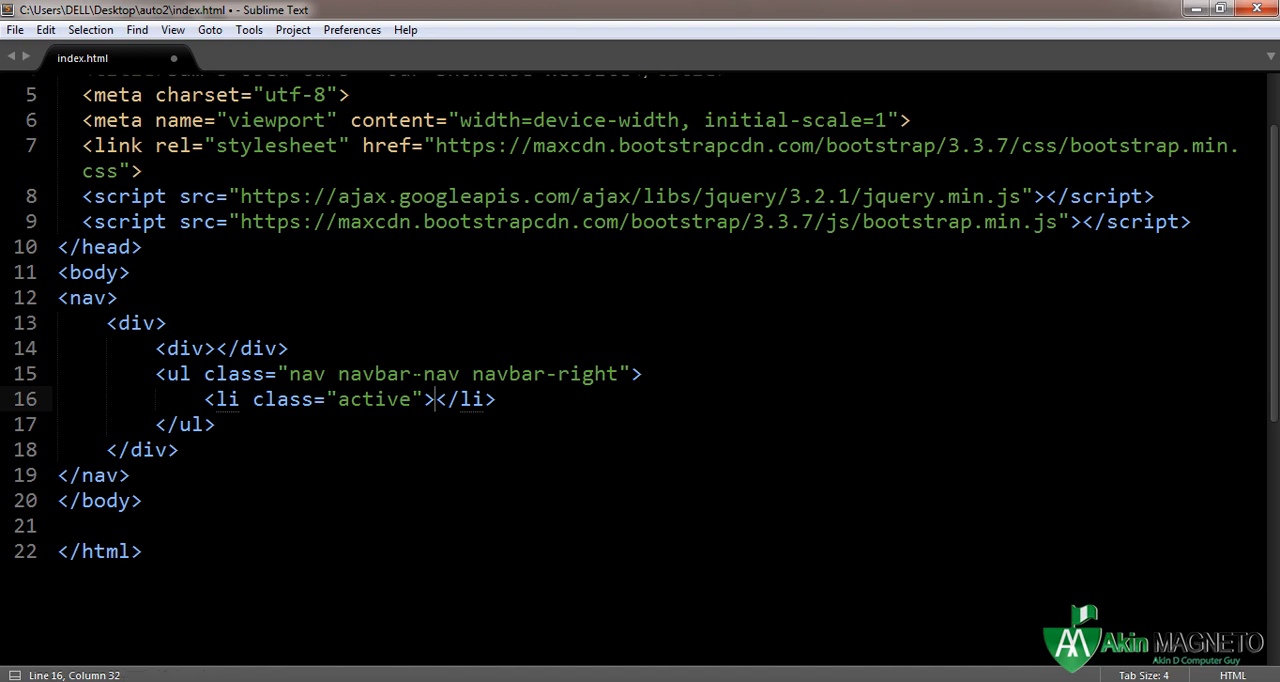
pyautogui.write('<a<')
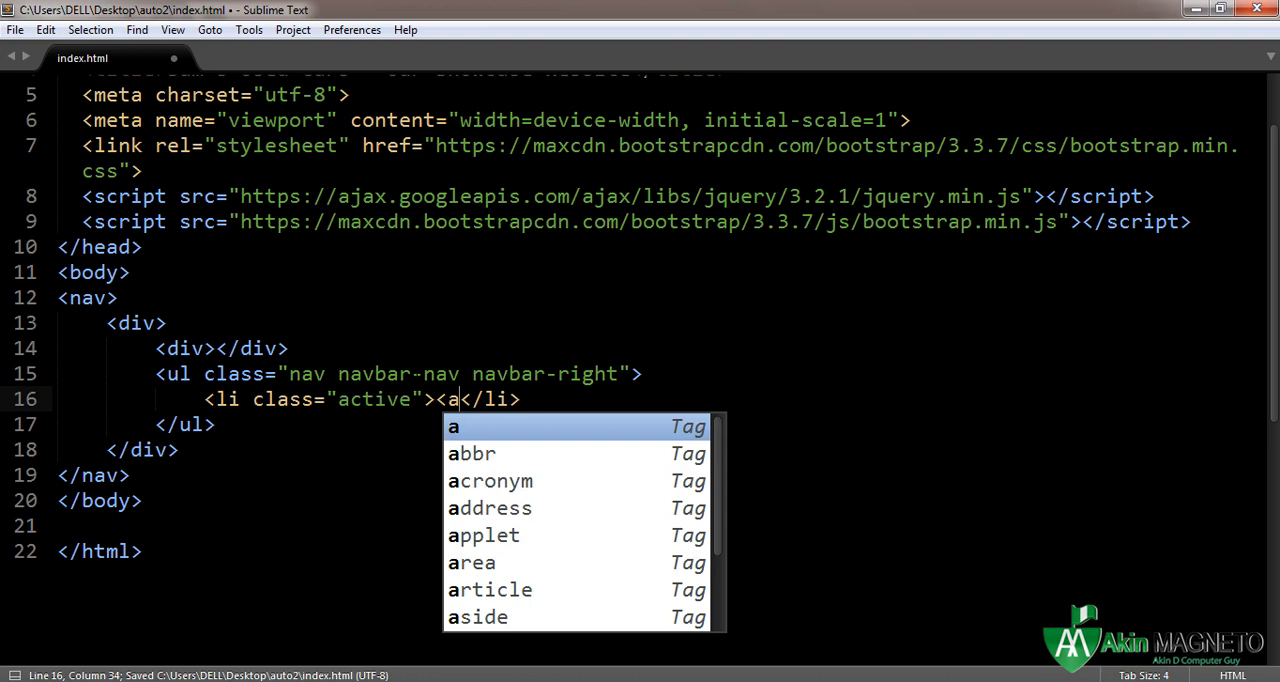
pyautogui.press('Tab')
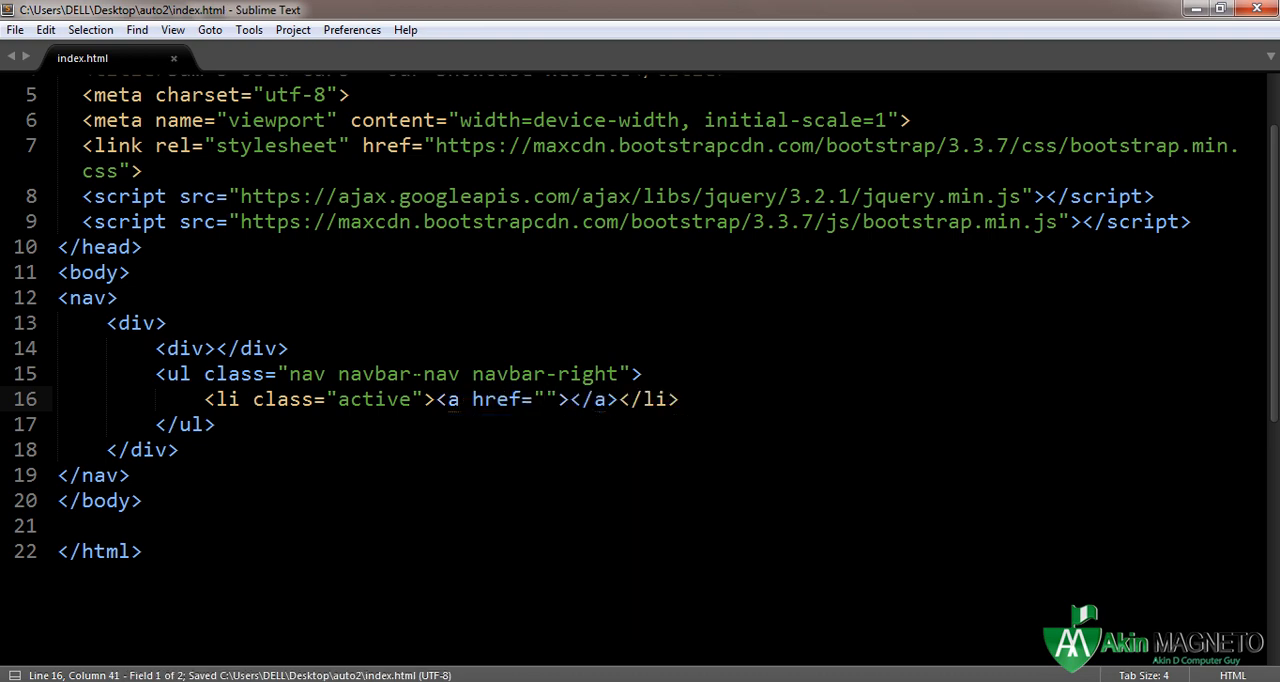
pyautogui.write('#')
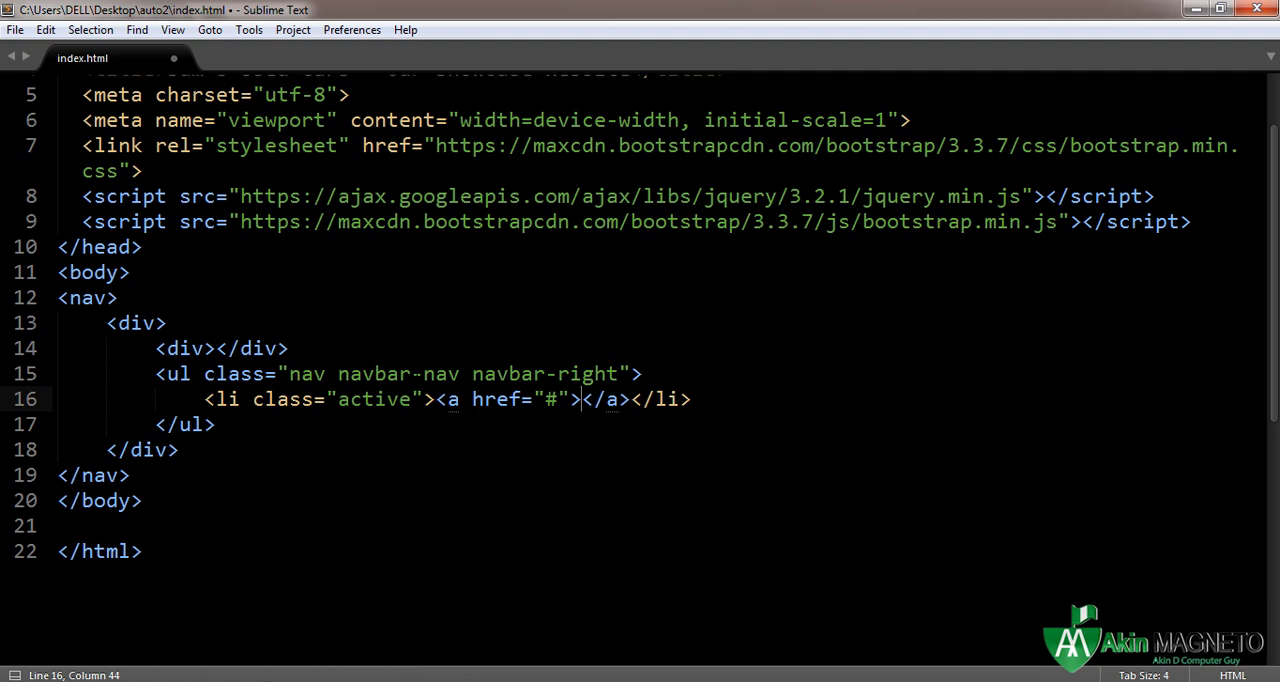
pyautogui.press('Backspace')
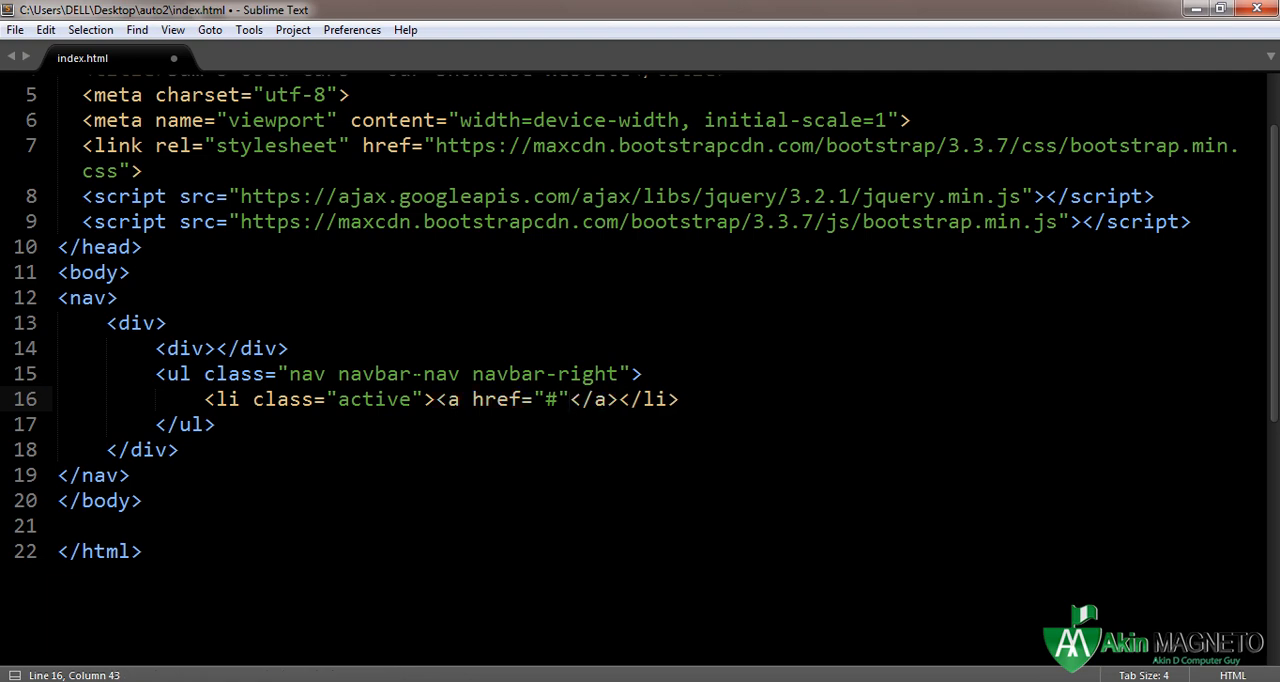
pyautogui.write('hOM')
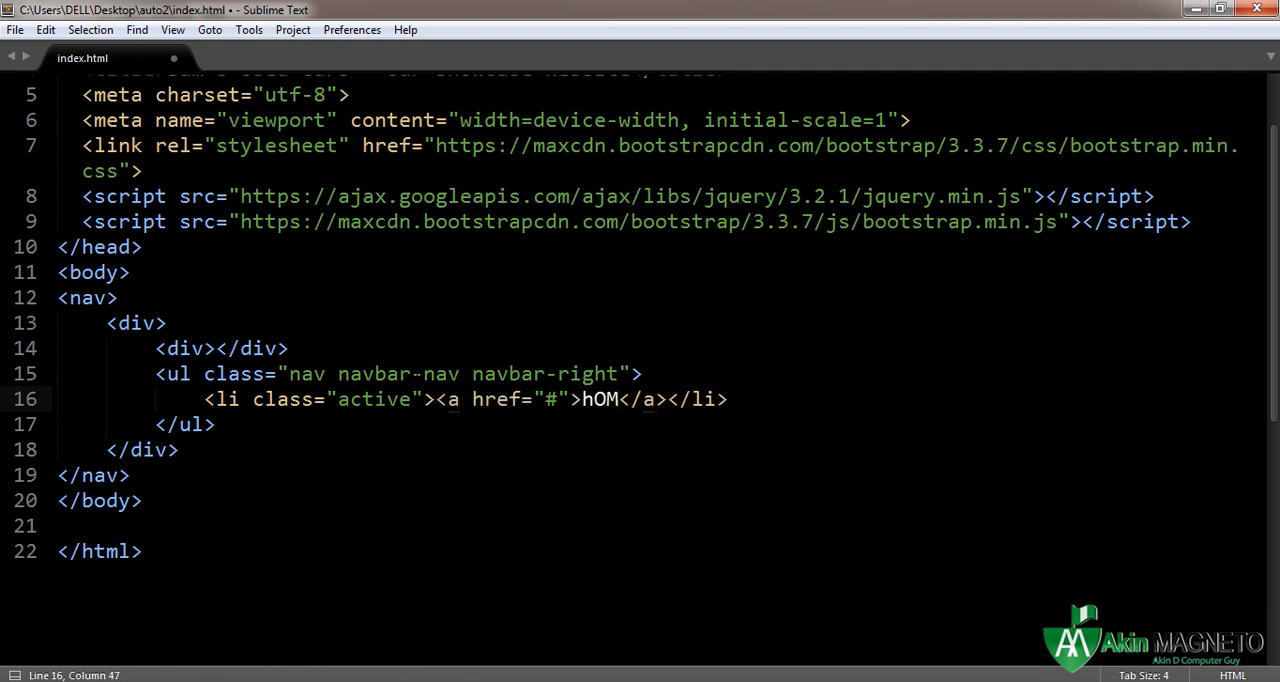
pyautogui.write('Home')
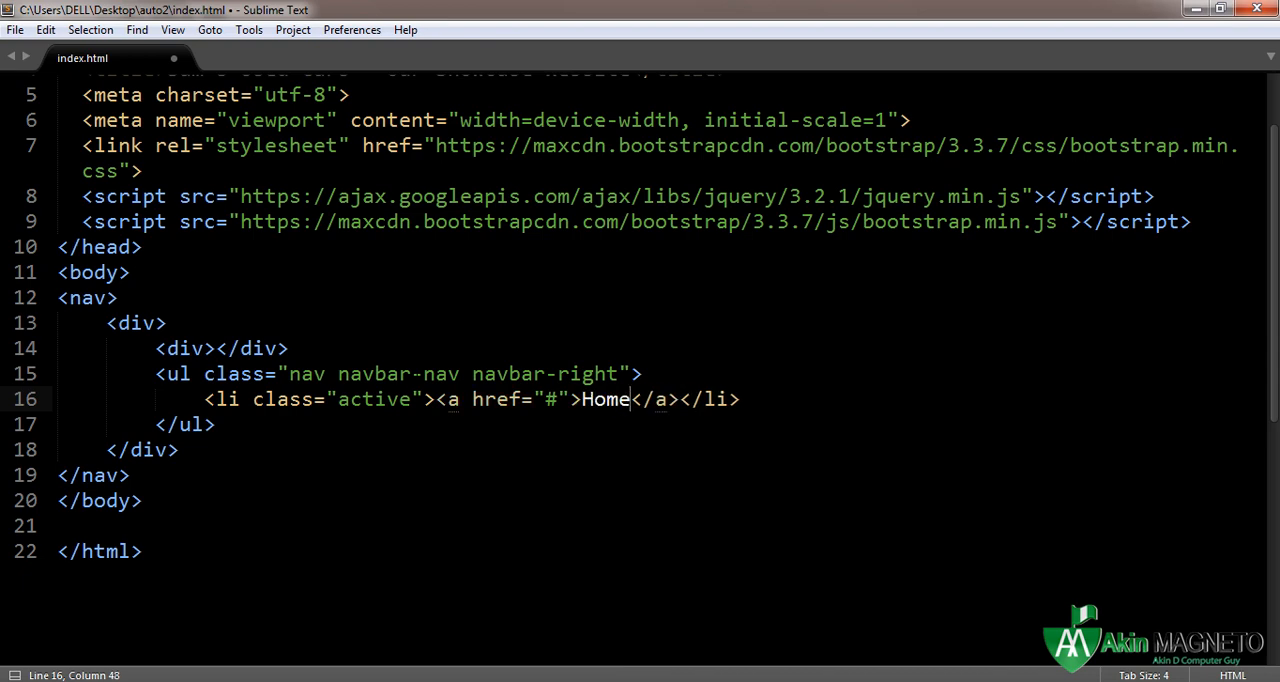
# Add Showcase and Contact list items linking to #service and #contact
pyautogui.write('<li')
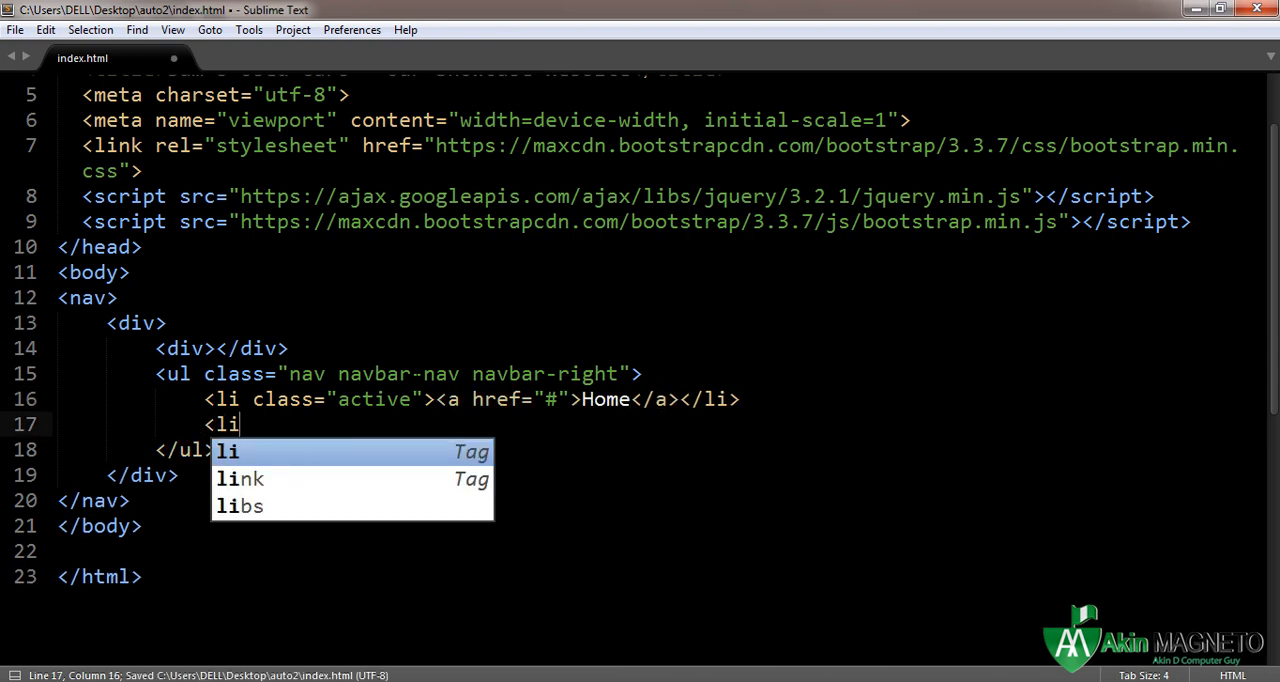
pyautogui.press('Tab')
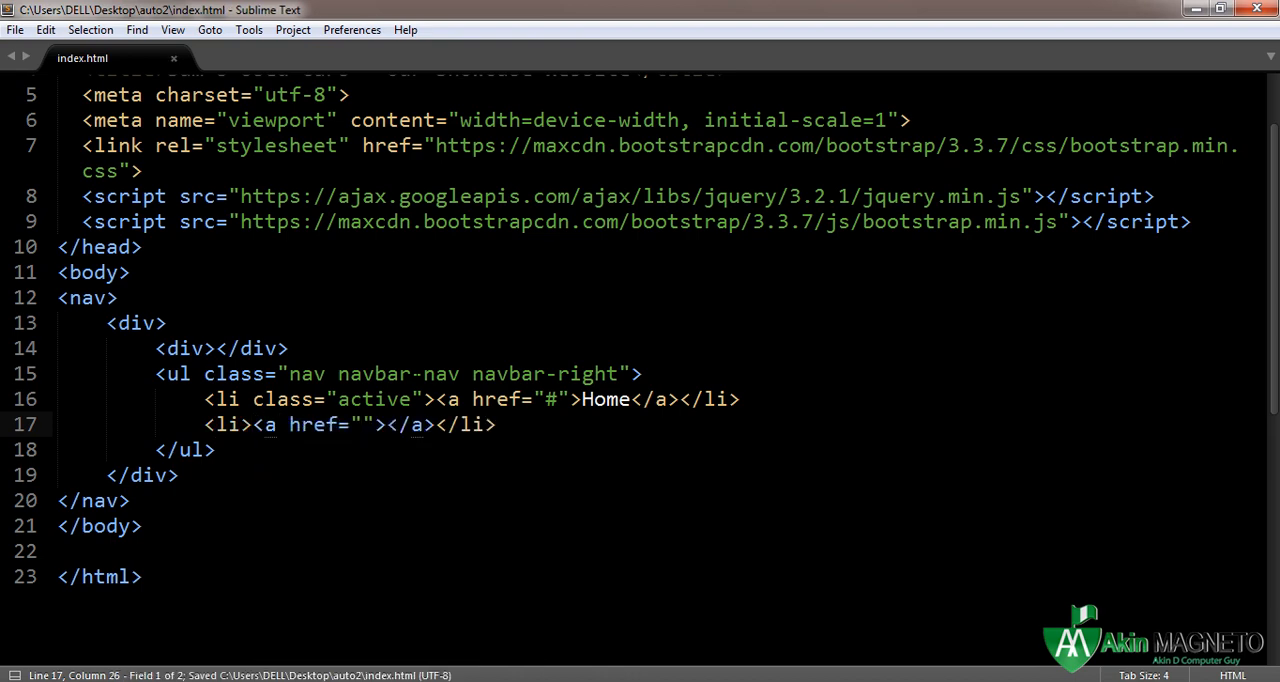
pyautogui.write('#')
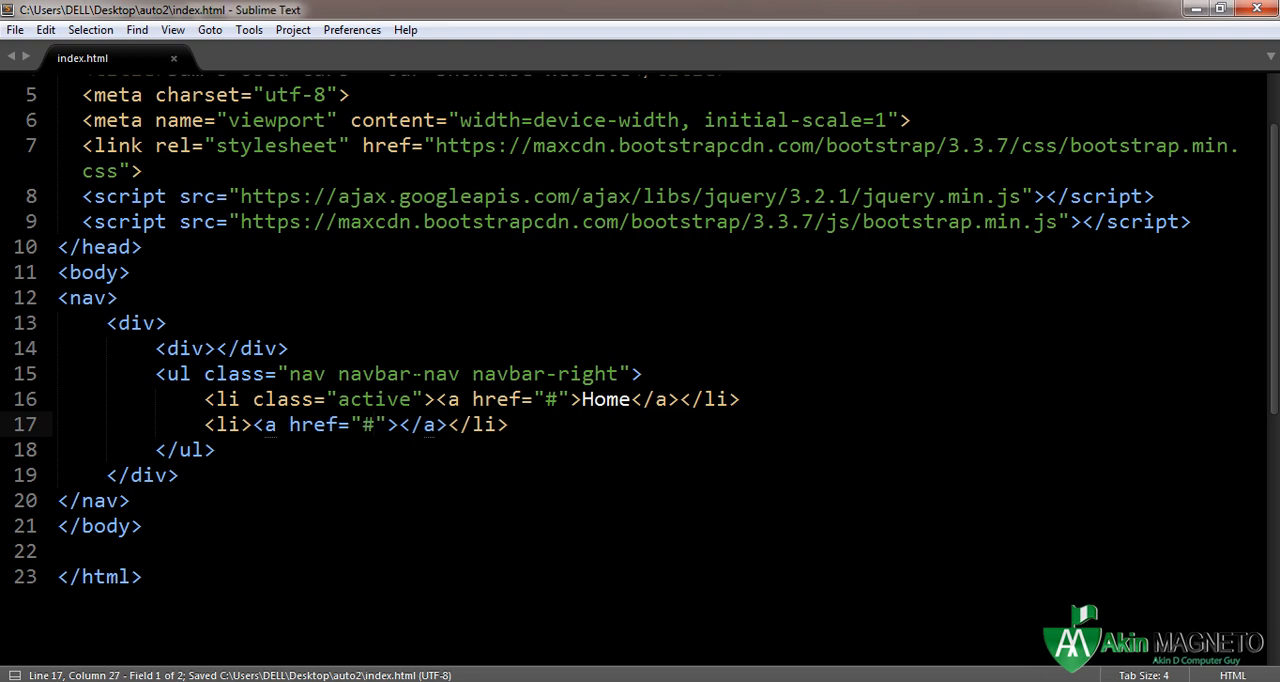
pyautogui.write('service')
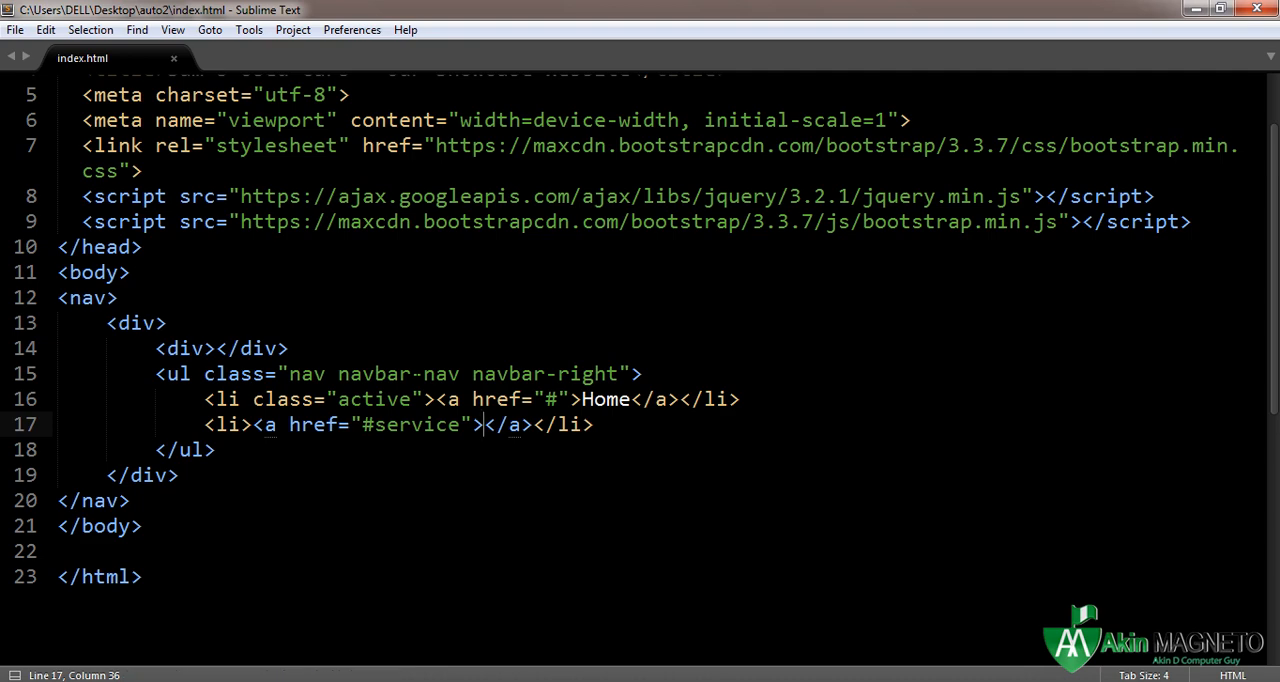
pyautogui.write('Showcase')
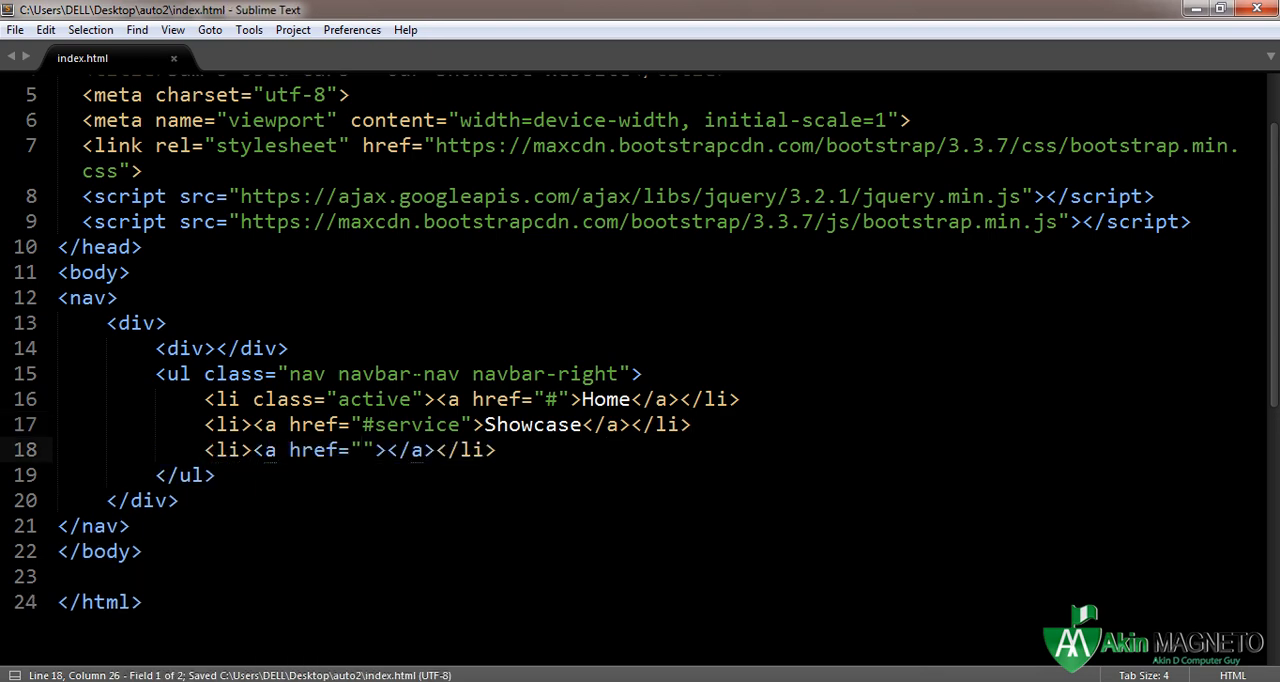
pyautogui.write('#co')
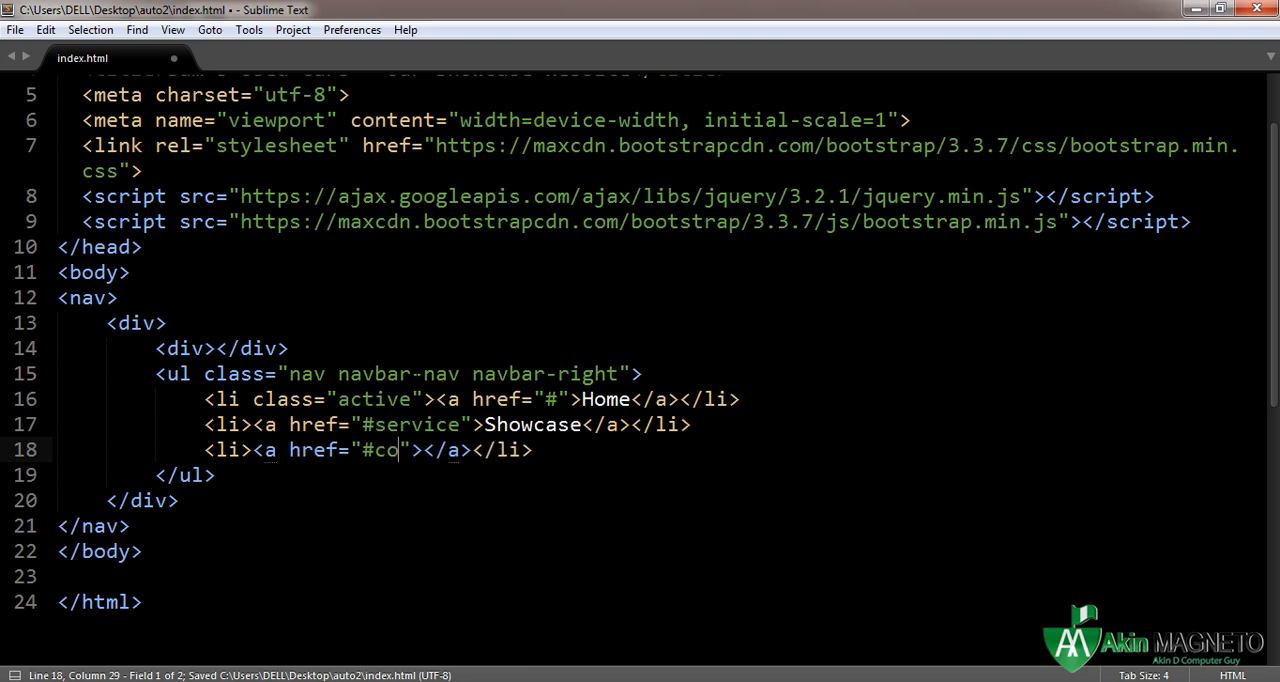
pyautogui.write('ntac')
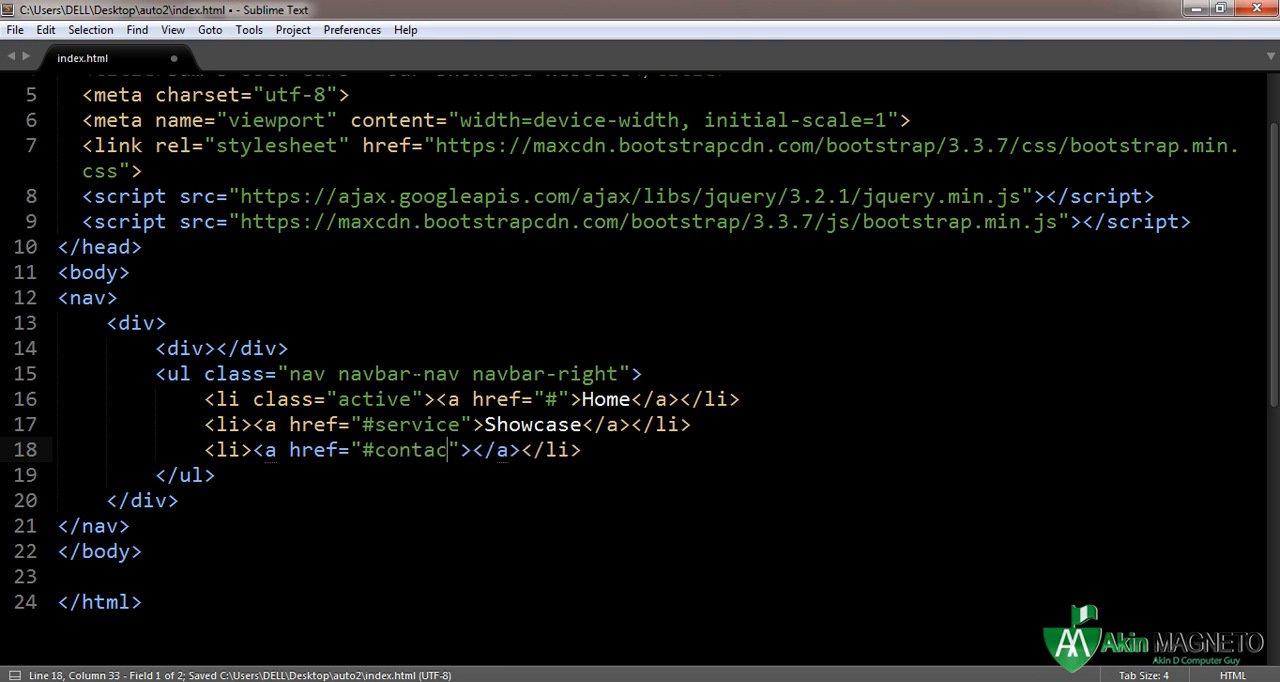
pyautogui.write('t')
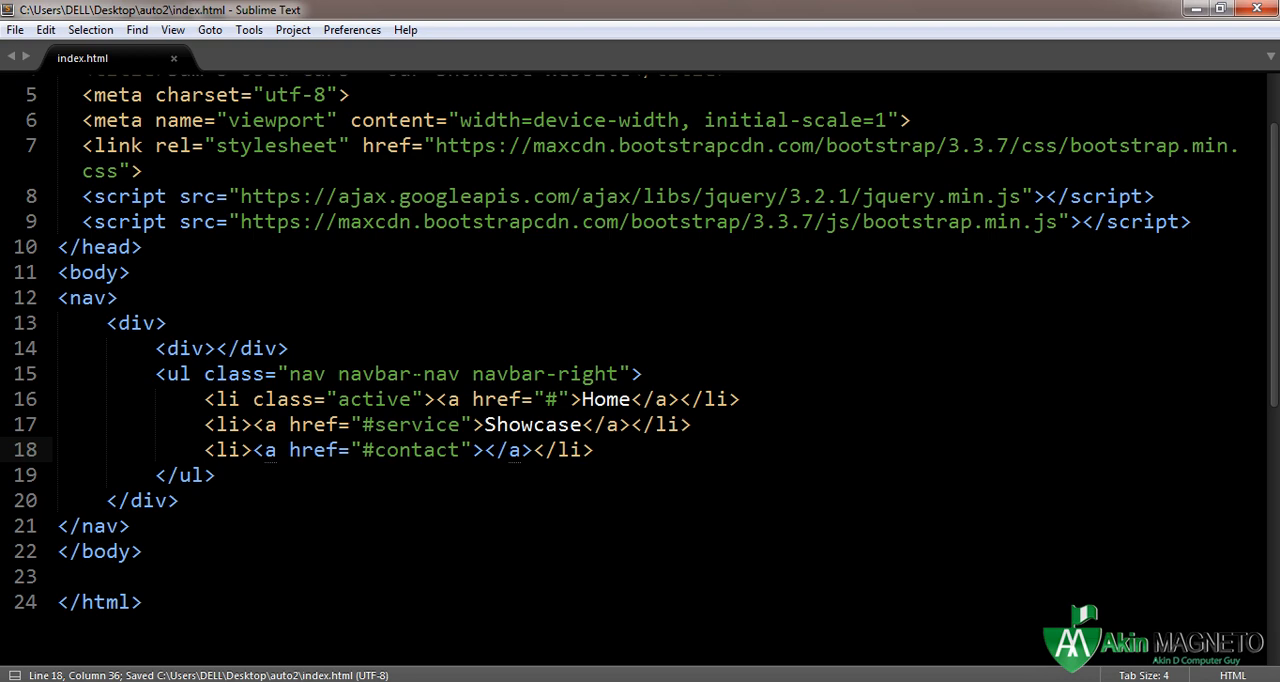
pyautogui.write('Contact')
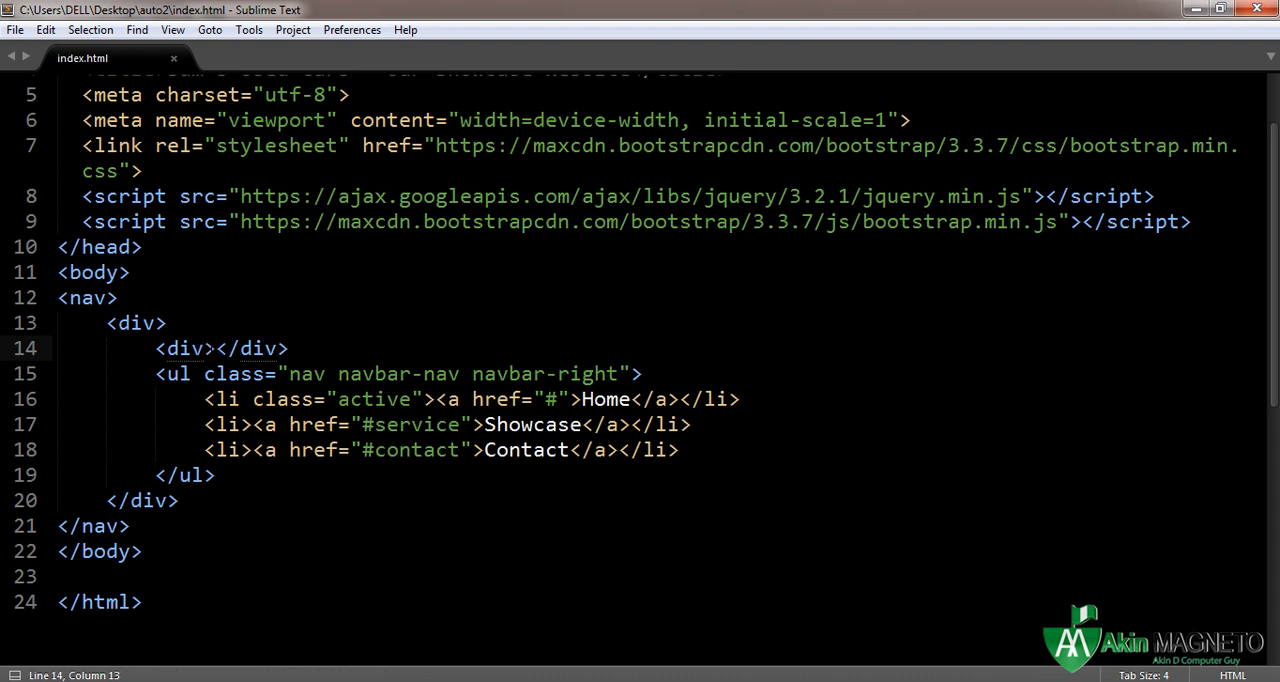
# Class the inner div navbar-header and start an anchor inside it
pyautogui.write('class=""')
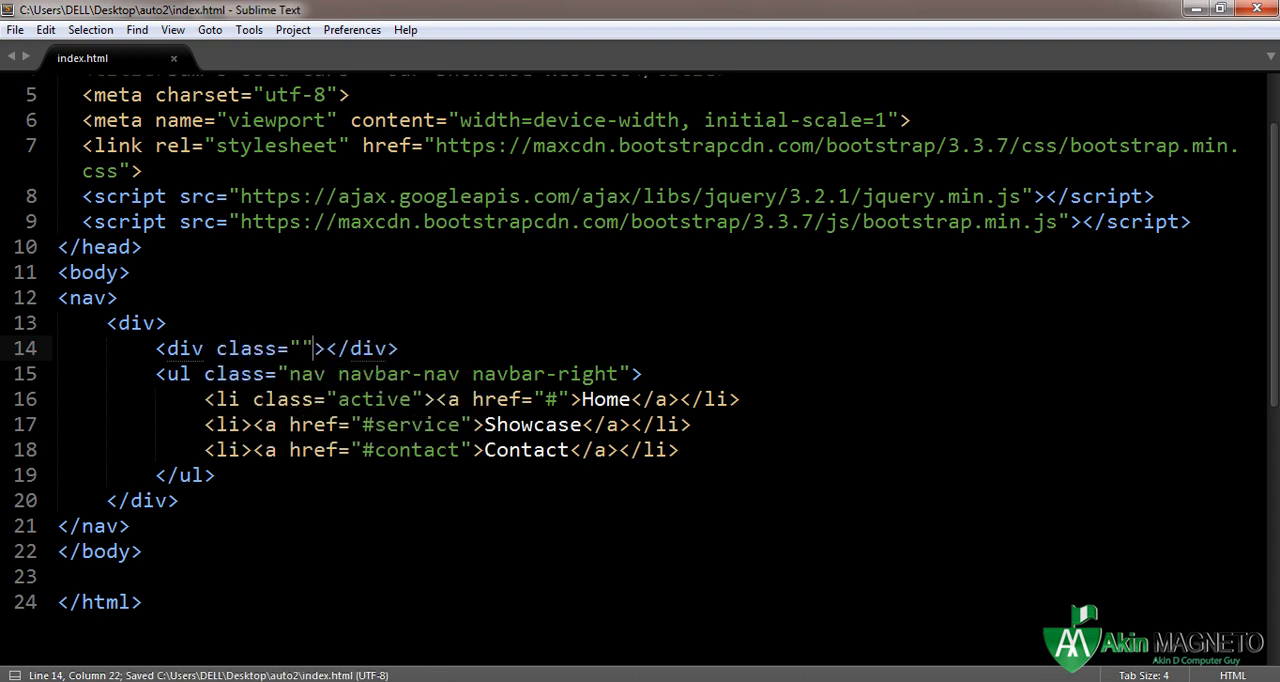
pyautogui.press('Enter')
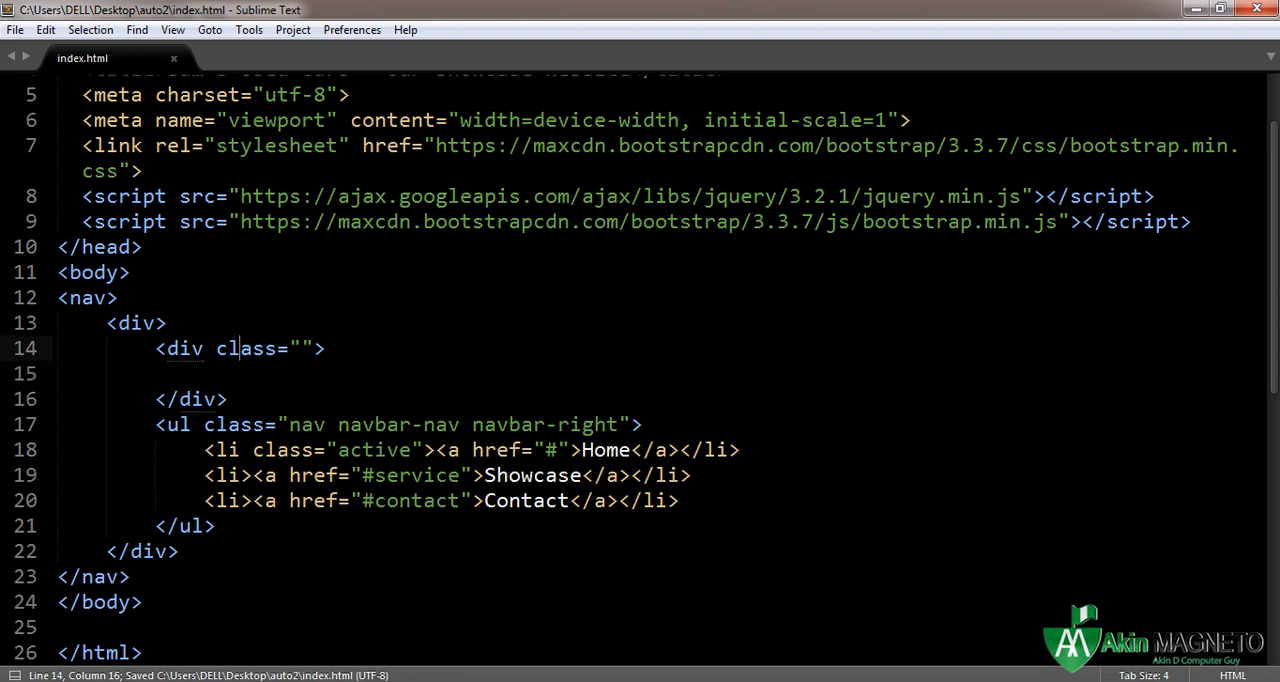
pyautogui.write('navbar-hea')
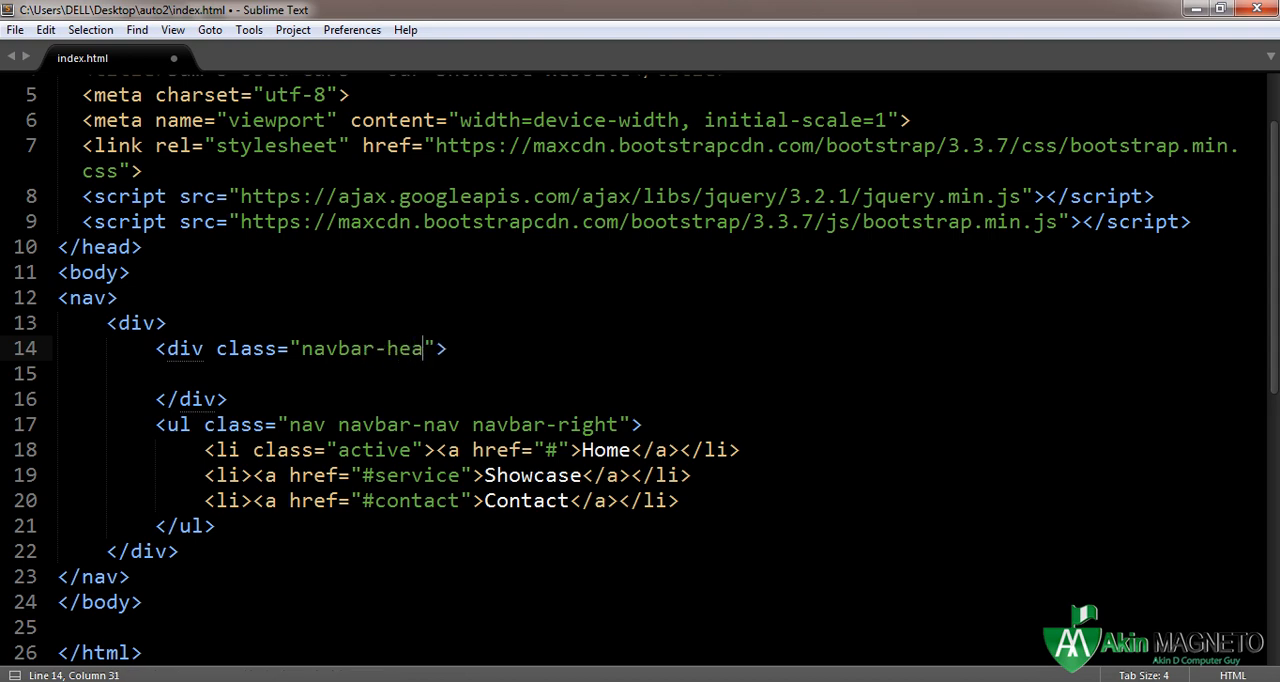
pyautogui.write('der')
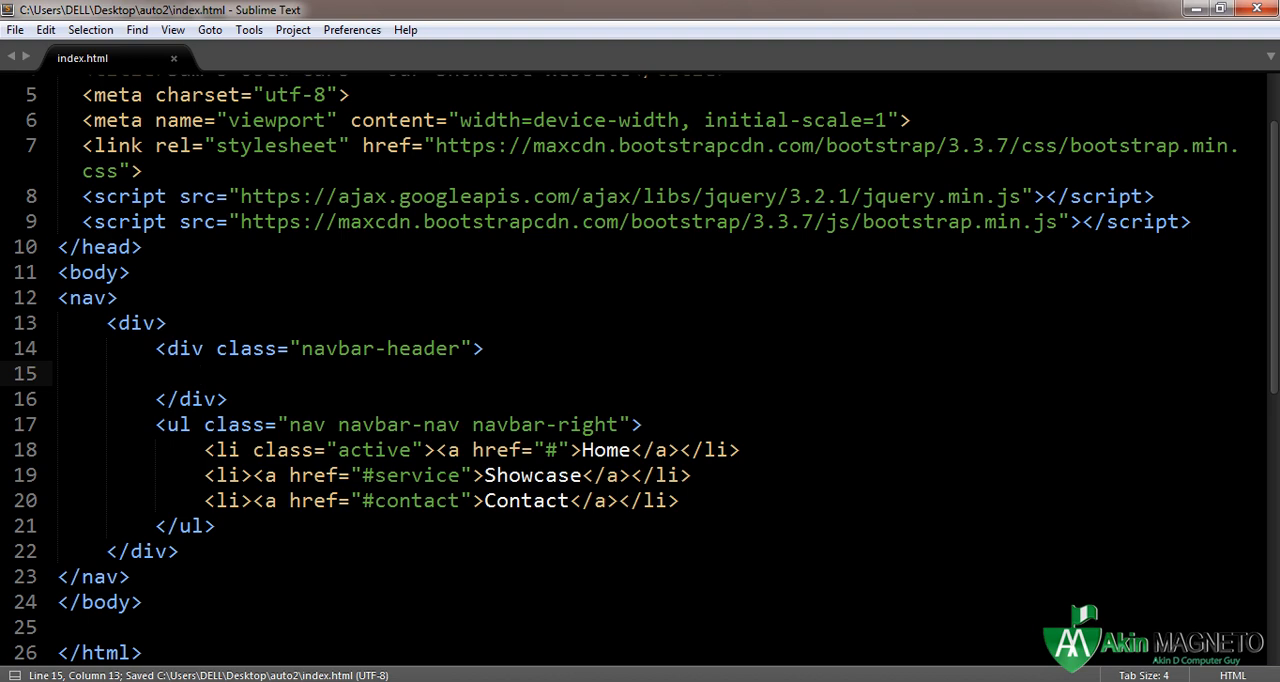
pyautogui.write('<a href=""></a>')
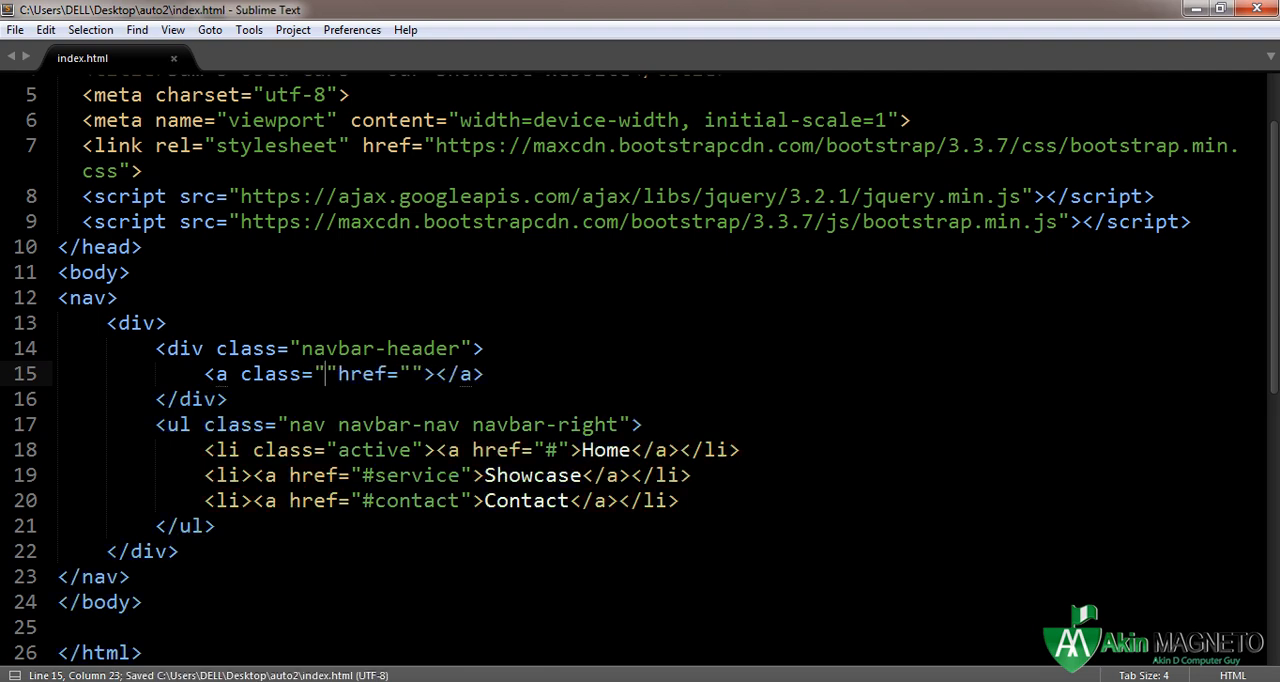
# Make the anchor a navbar-brand link to # reading Sam's Used Cars
pyautogui.write('navbar-')
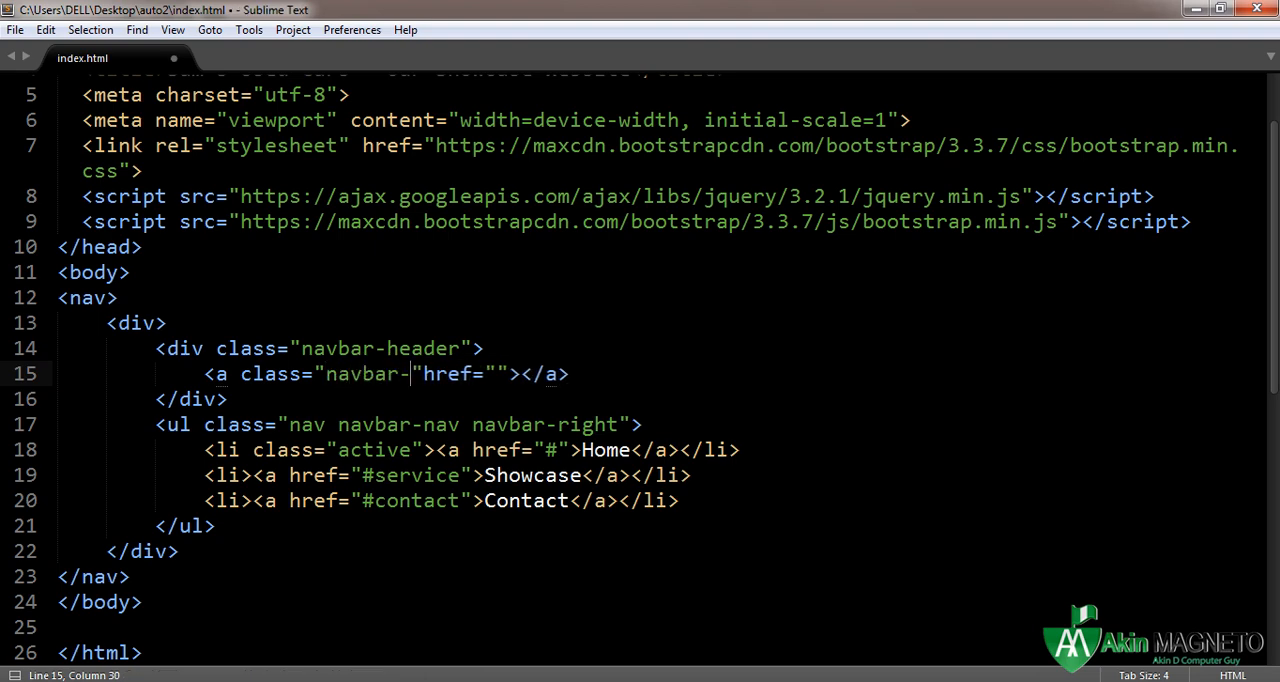
pyautogui.write('brand')
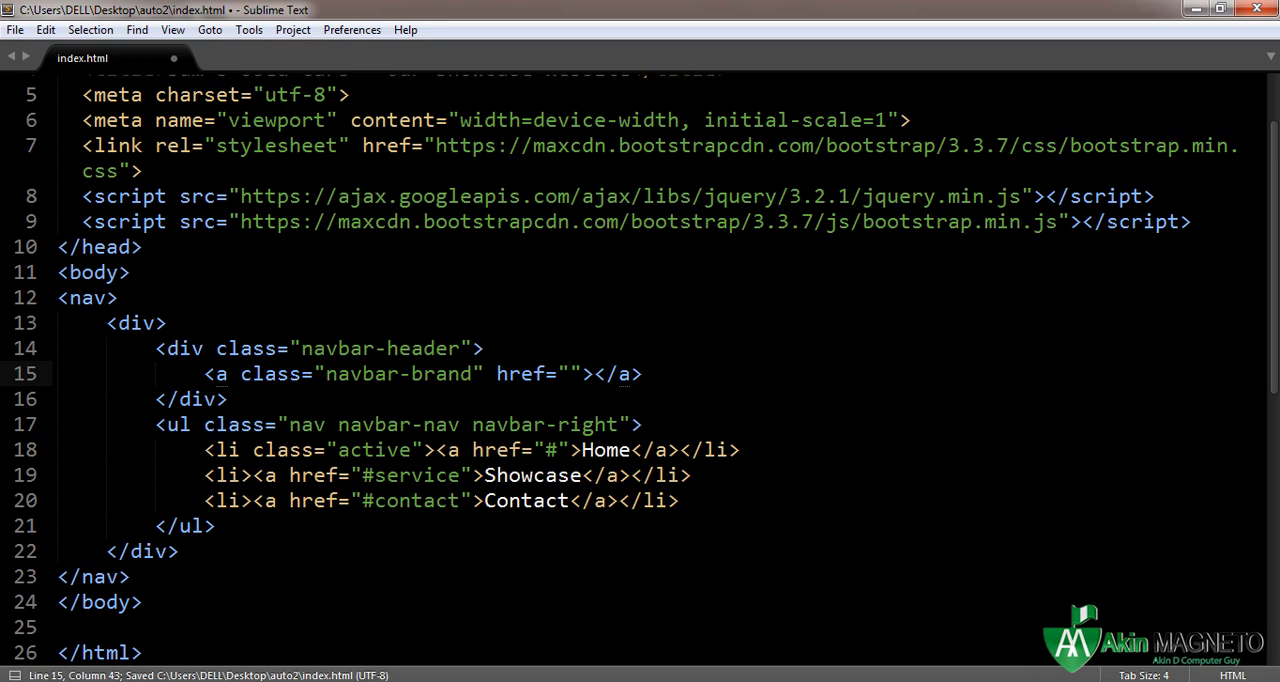
pyautogui.write('#')
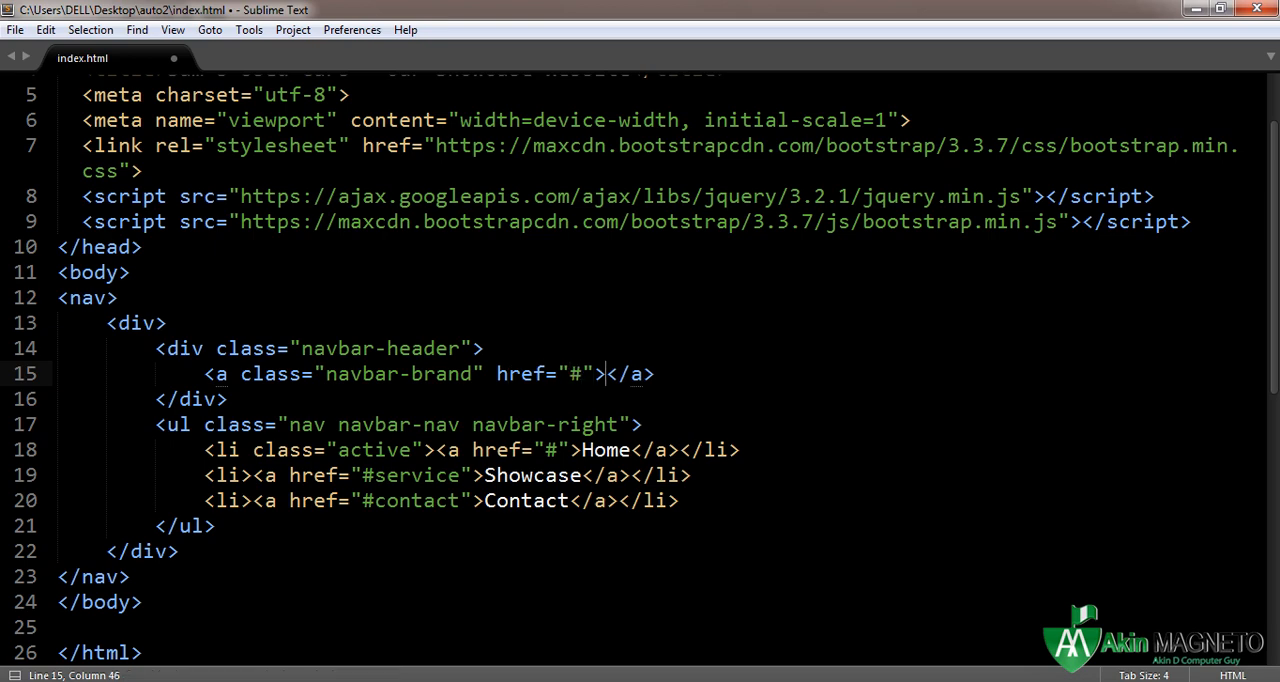
pyautogui.write('Sam')
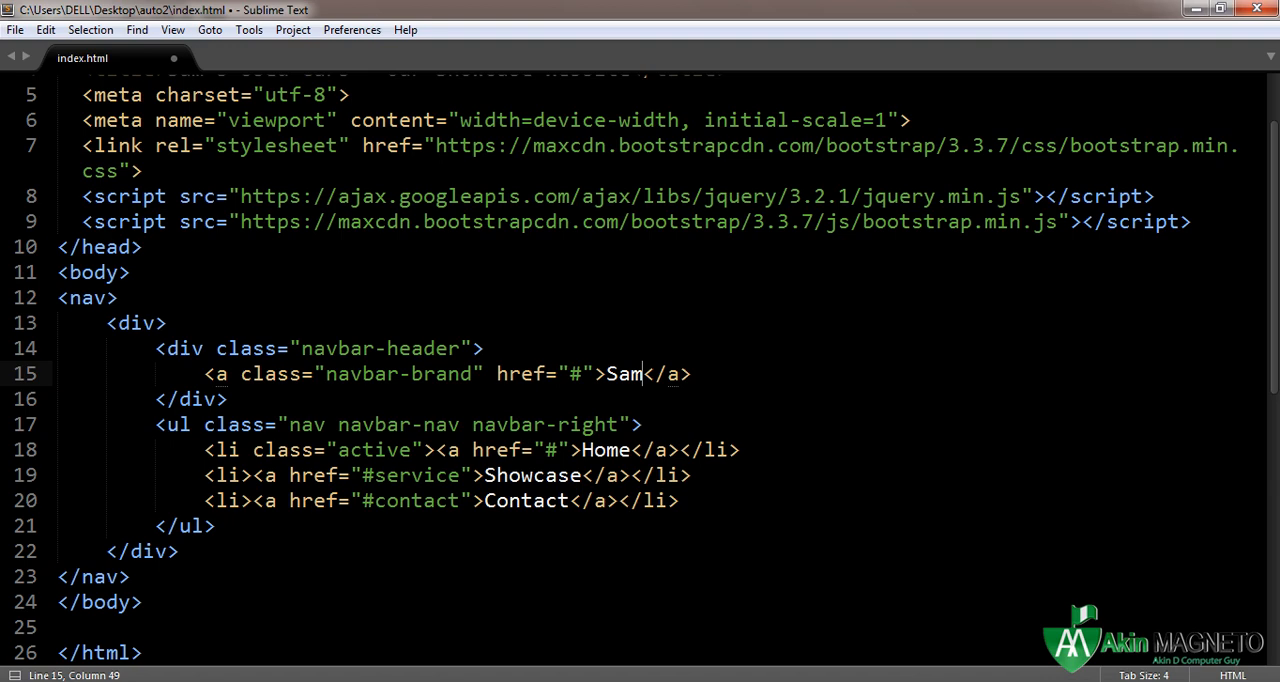
pyautogui.write("'s Used")
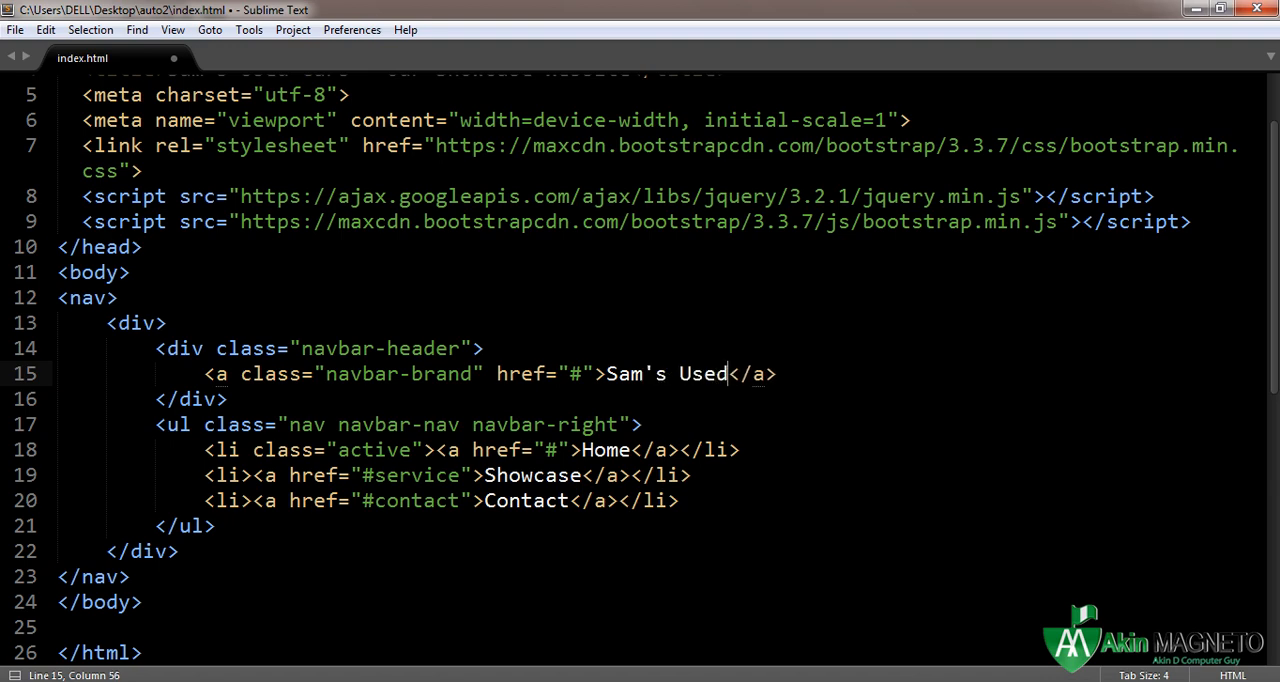
pyautogui.write('Cars')
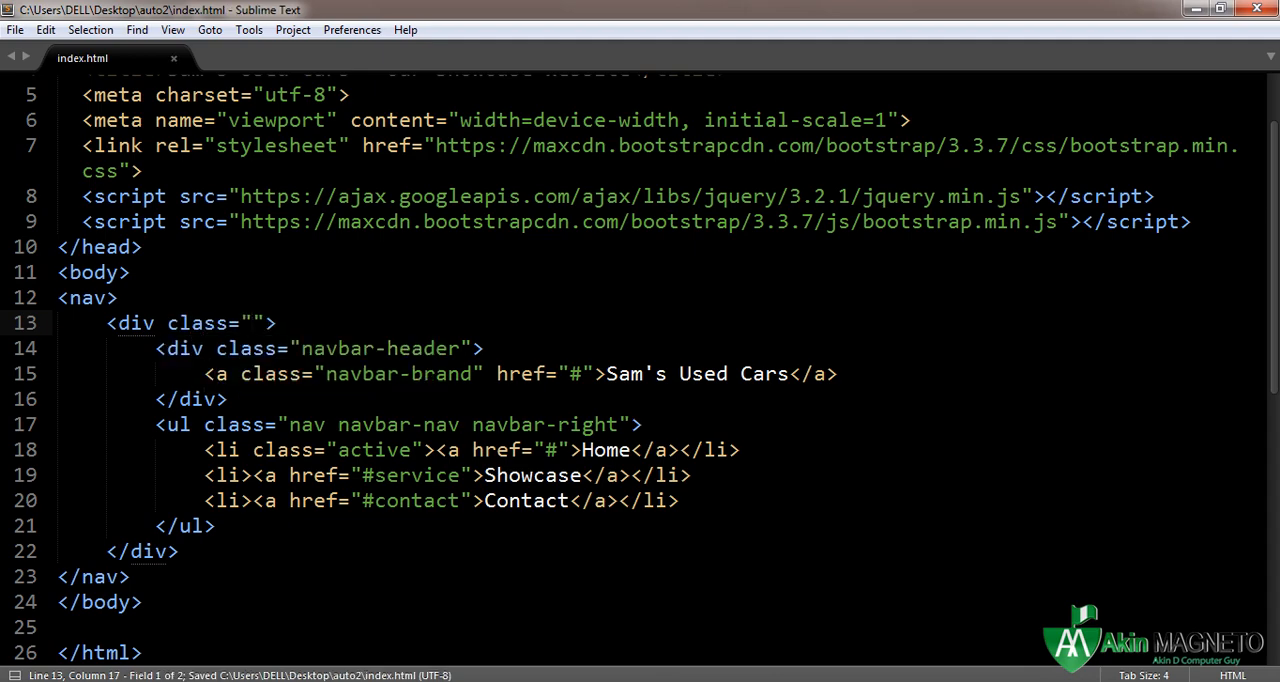
# Class the outer wrapping div container-fluid and save index.html
pyautogui.write('conta')
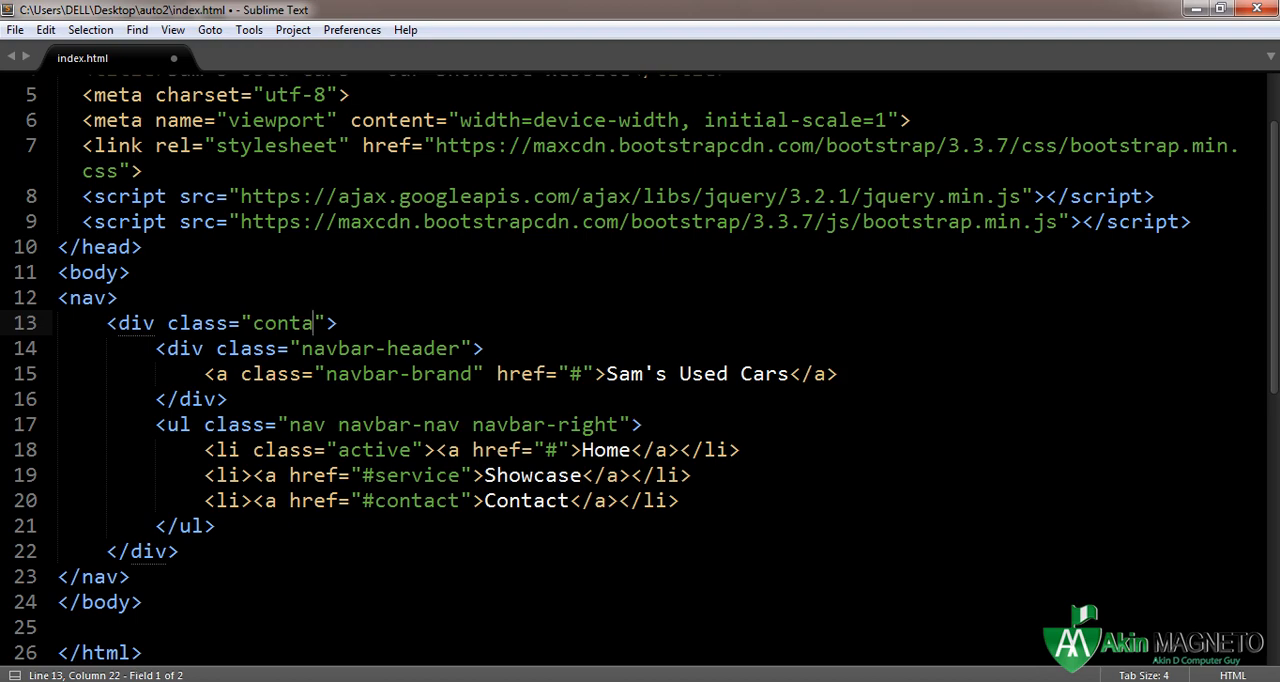
pyautogui.write('iner')
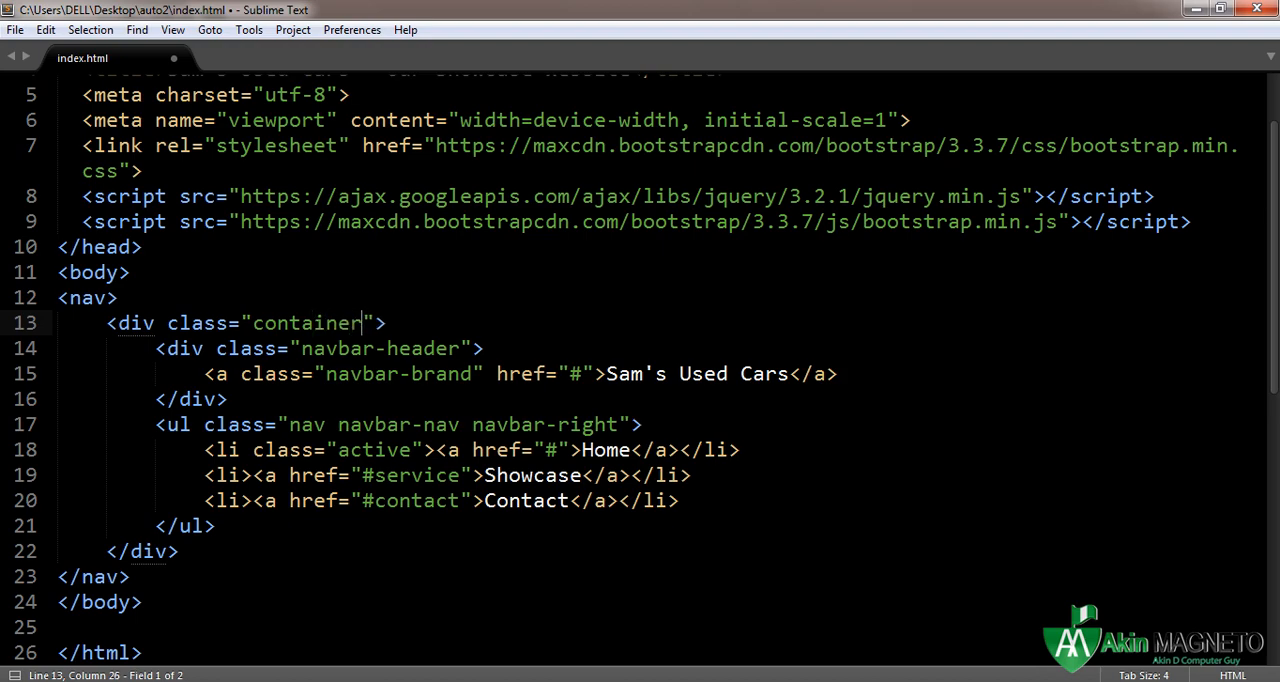
pyautogui.write('-fluid')
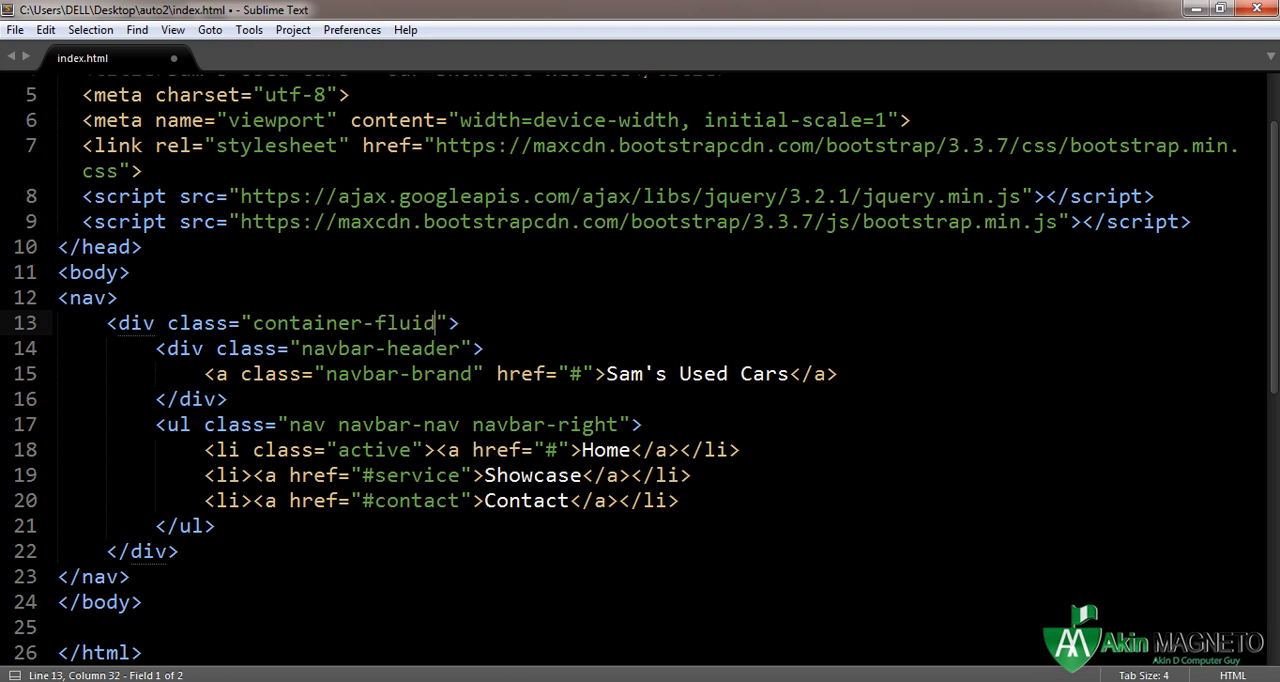
pyautogui.press('ctrl+s')
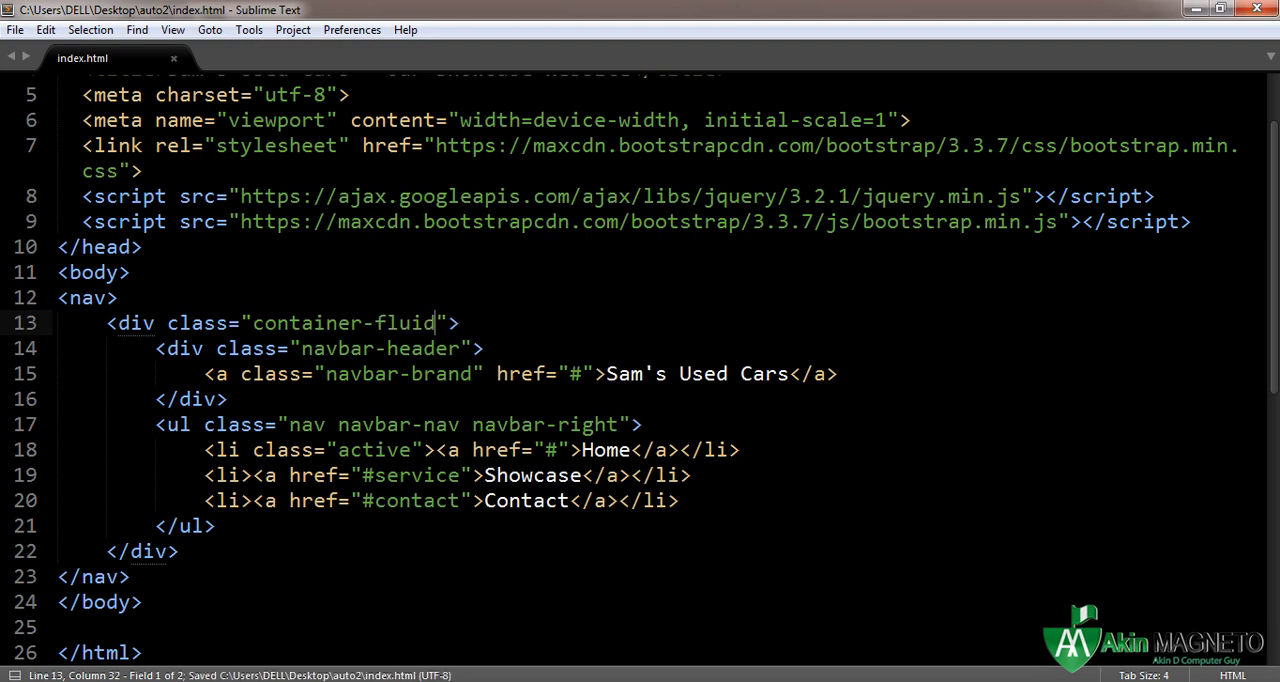
pyautogui.write('class="')
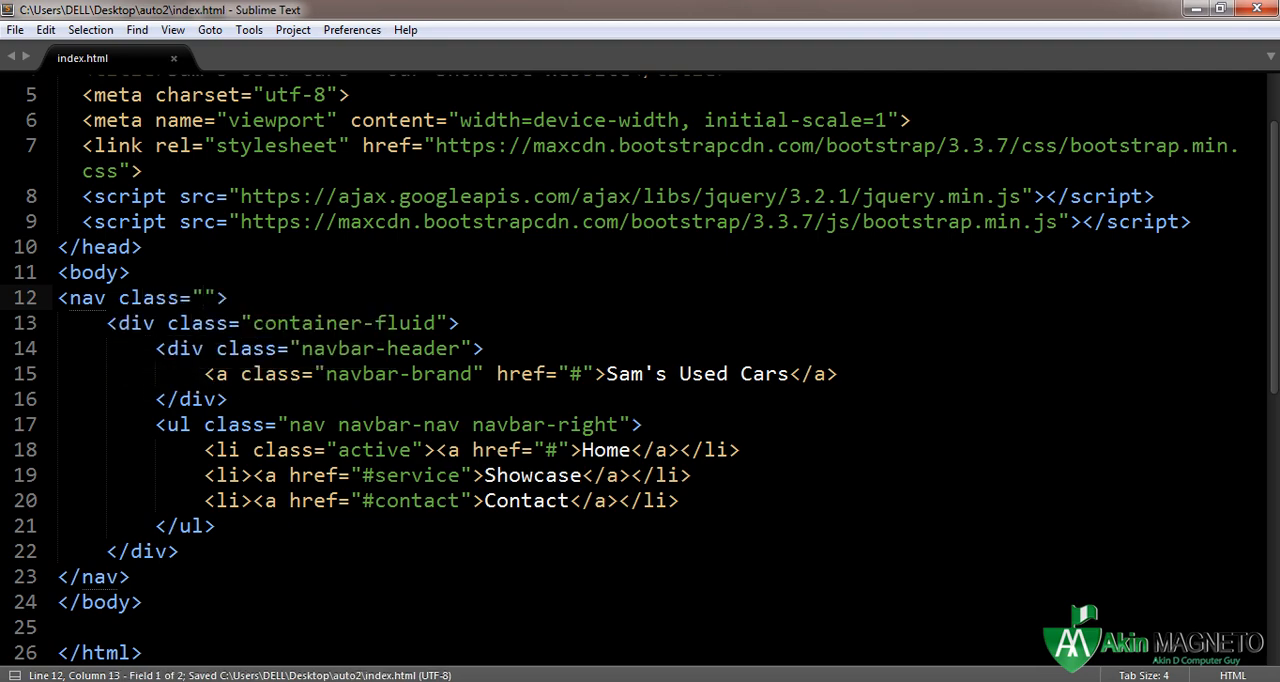
# Class the nav as navbar navbar-inverse navbar-fixed-top
pyautogui.write('navbar navb')
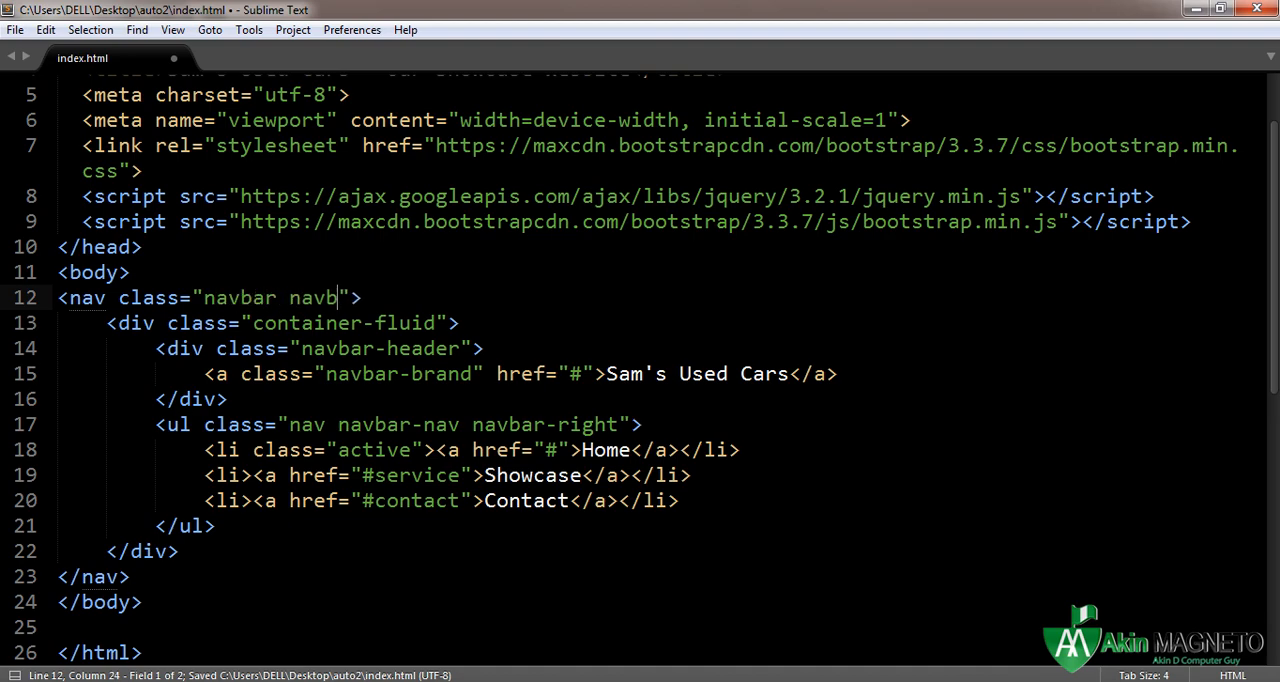
pyautogui.write('ar-inv')
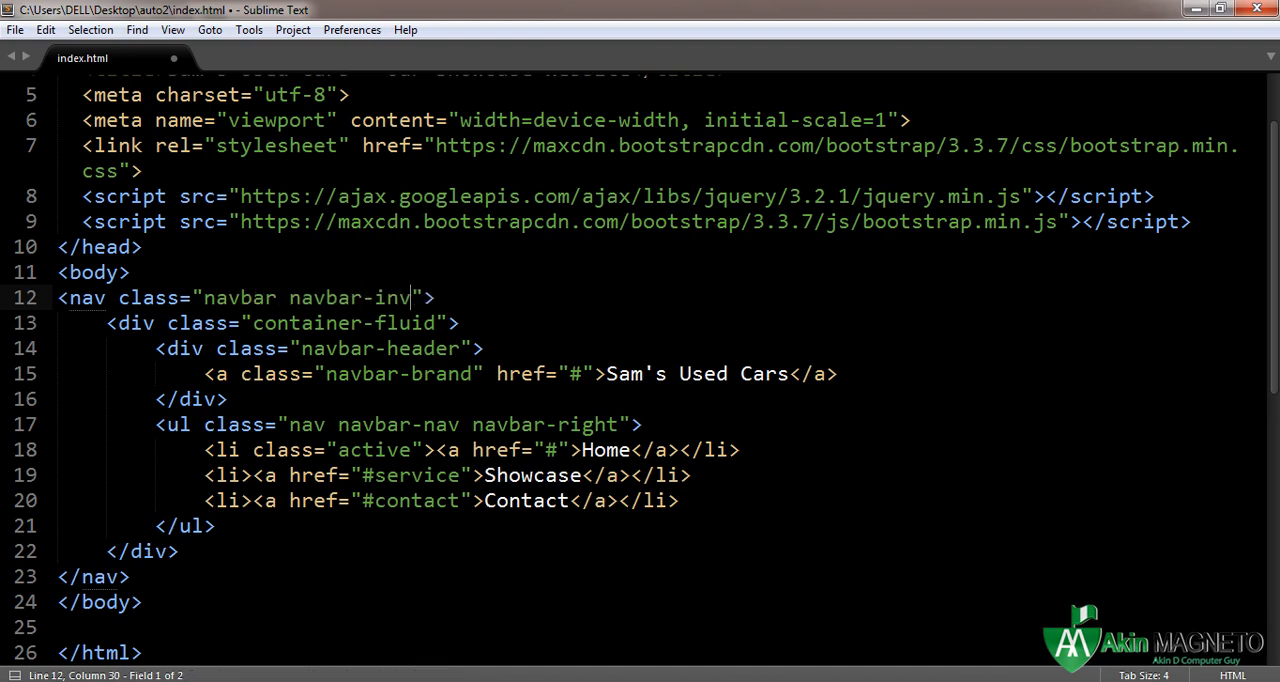
pyautogui.write('erse')
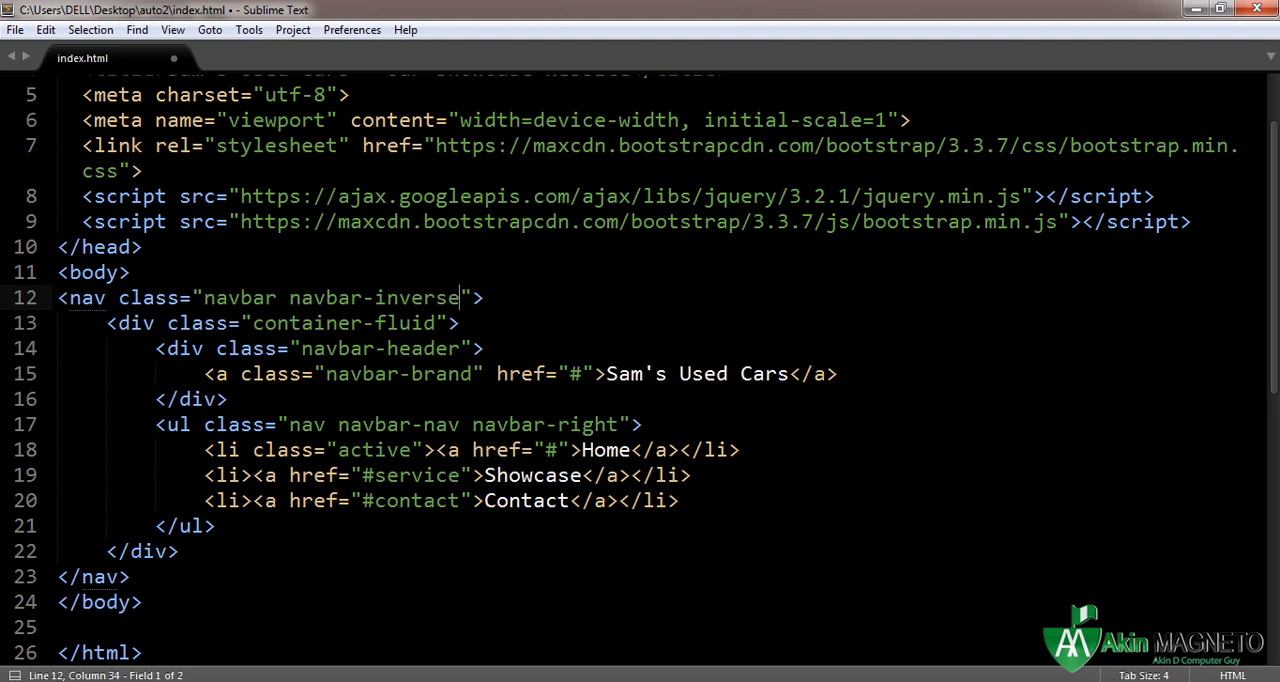
pyautogui.write('navbar-fi')
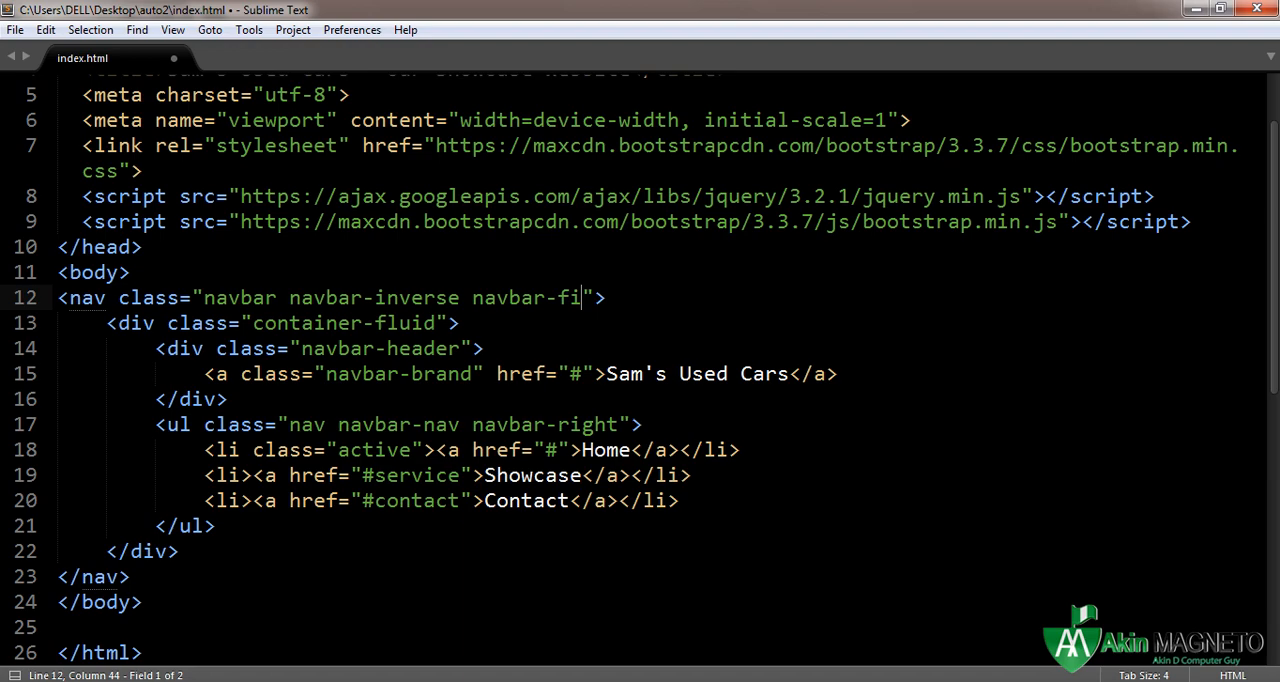
pyautogui.write('xed-top')
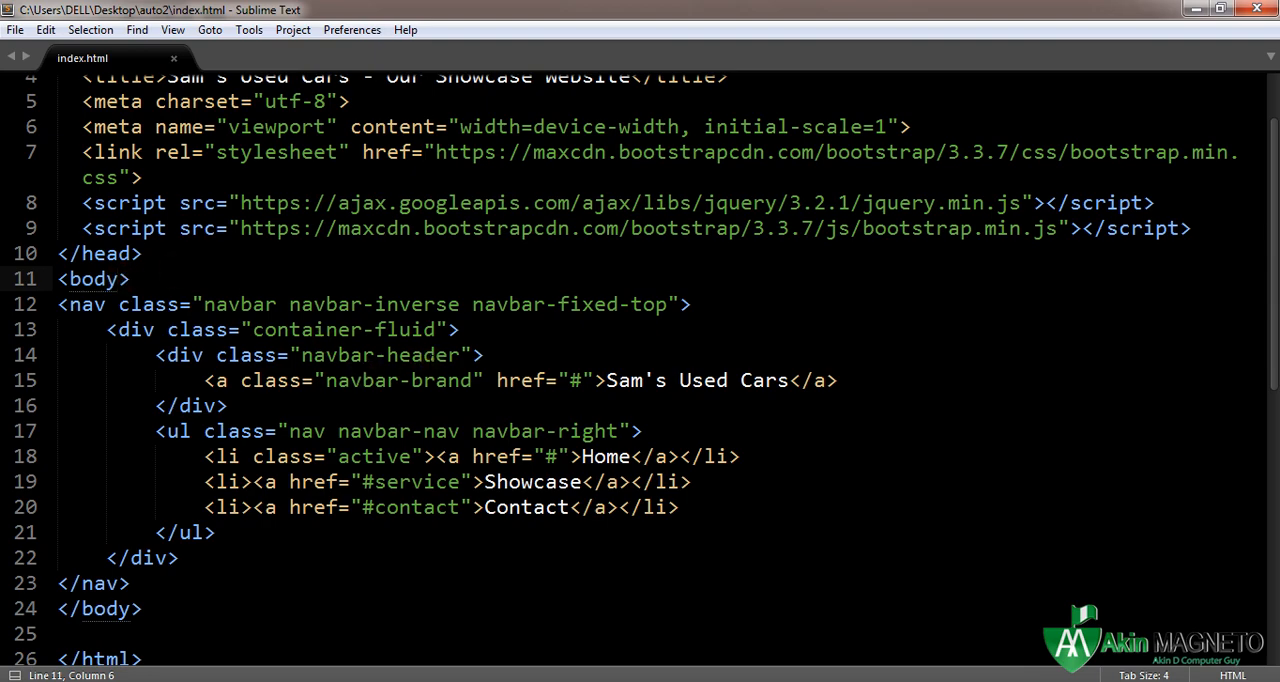
# Add data-spy="scroll" and data-target=".navbar" to the body tag and save
pyautogui.write('" "')
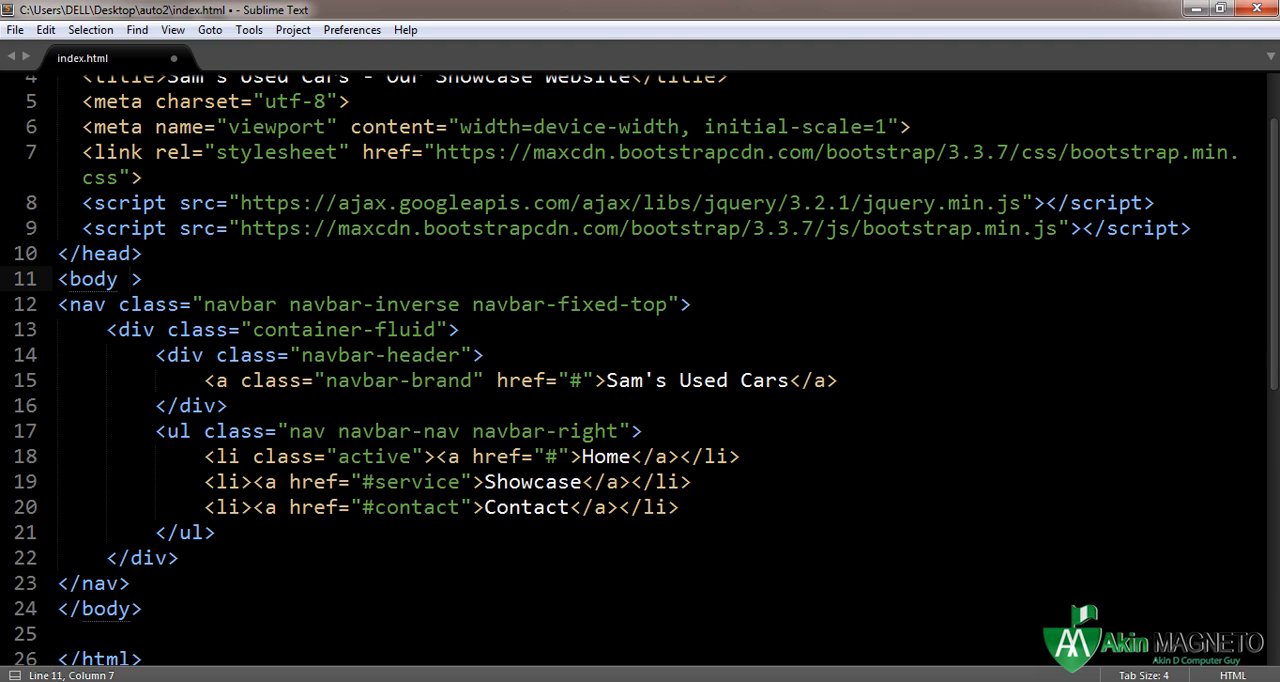
pyautogui.press('ctrl+s')
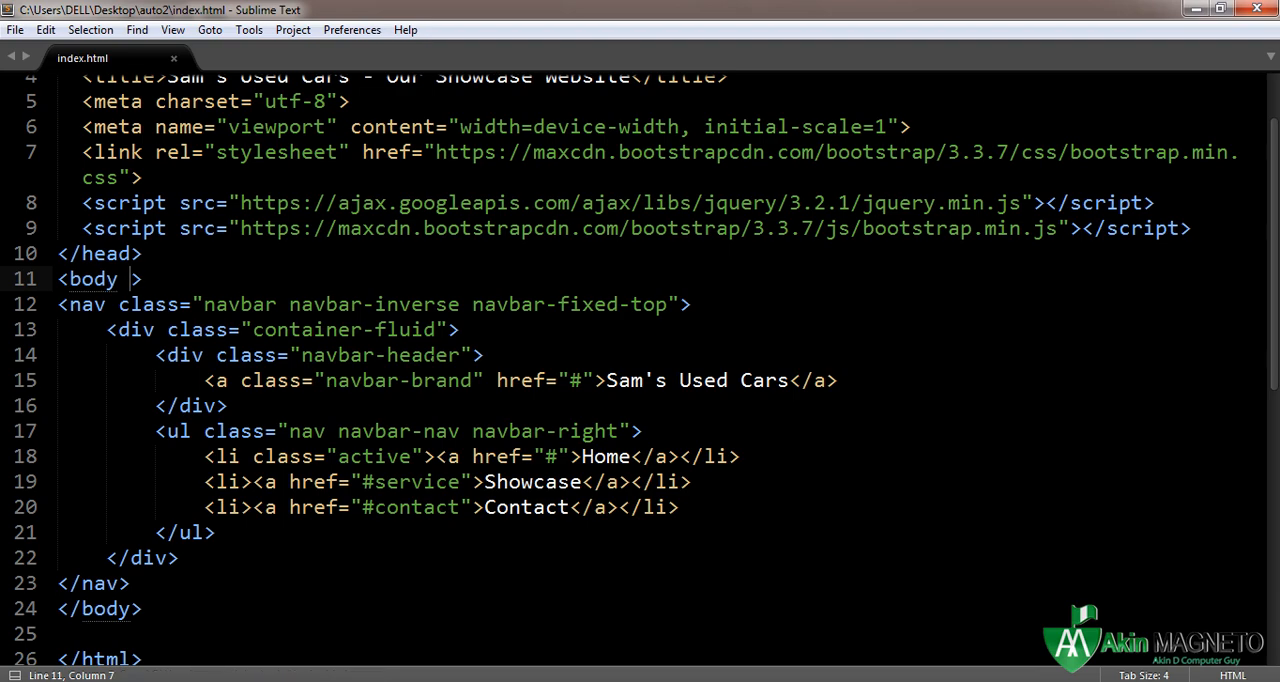
pyautogui.write('data')
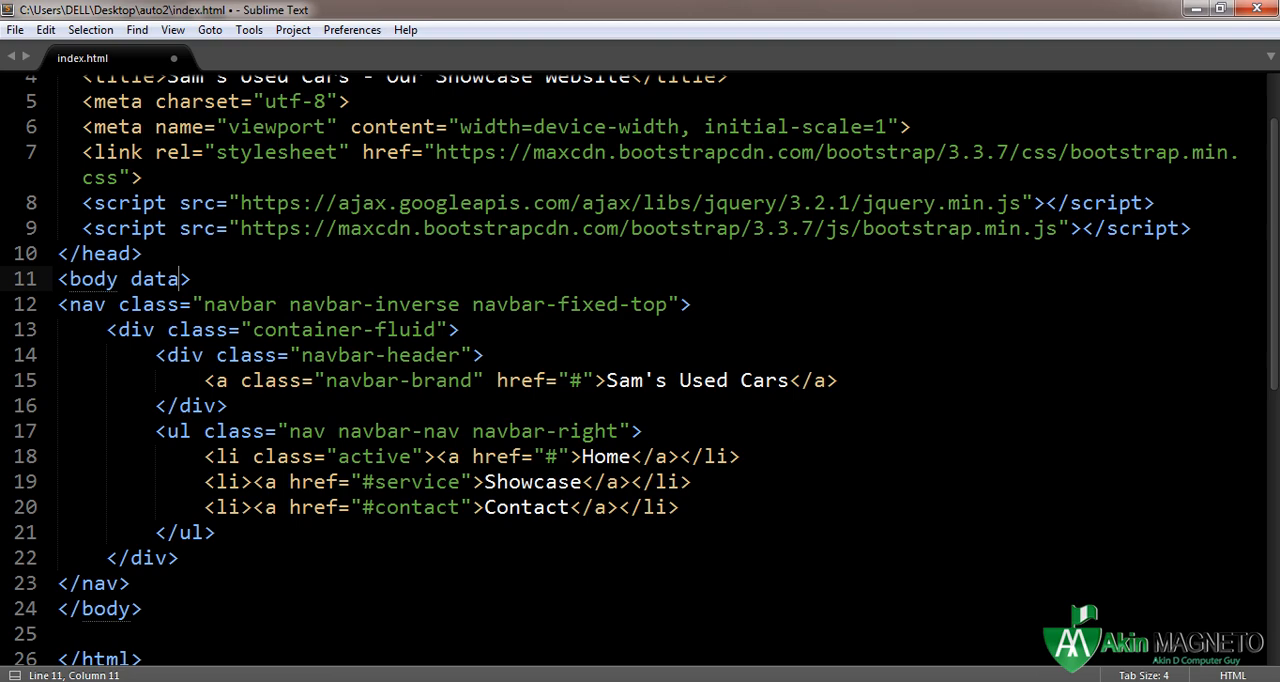
pyautogui.write('-spy')
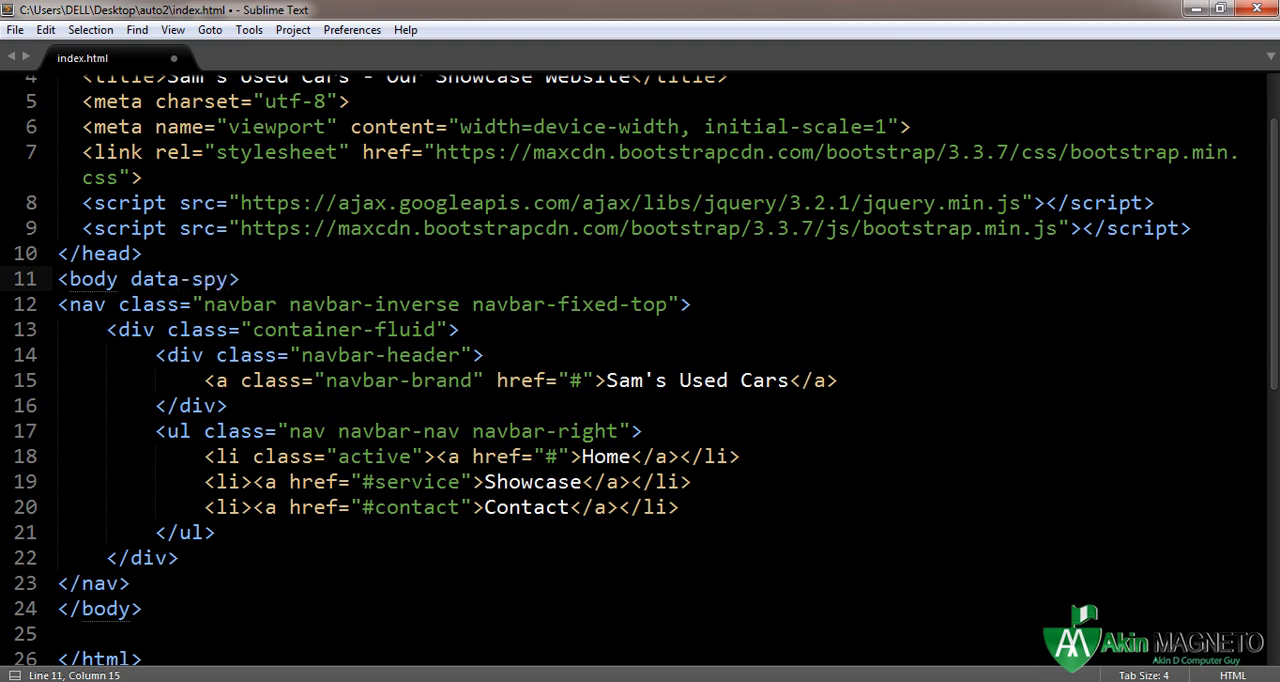
pyautogui.press('ctrl+s')
pyautogui.write('="s')
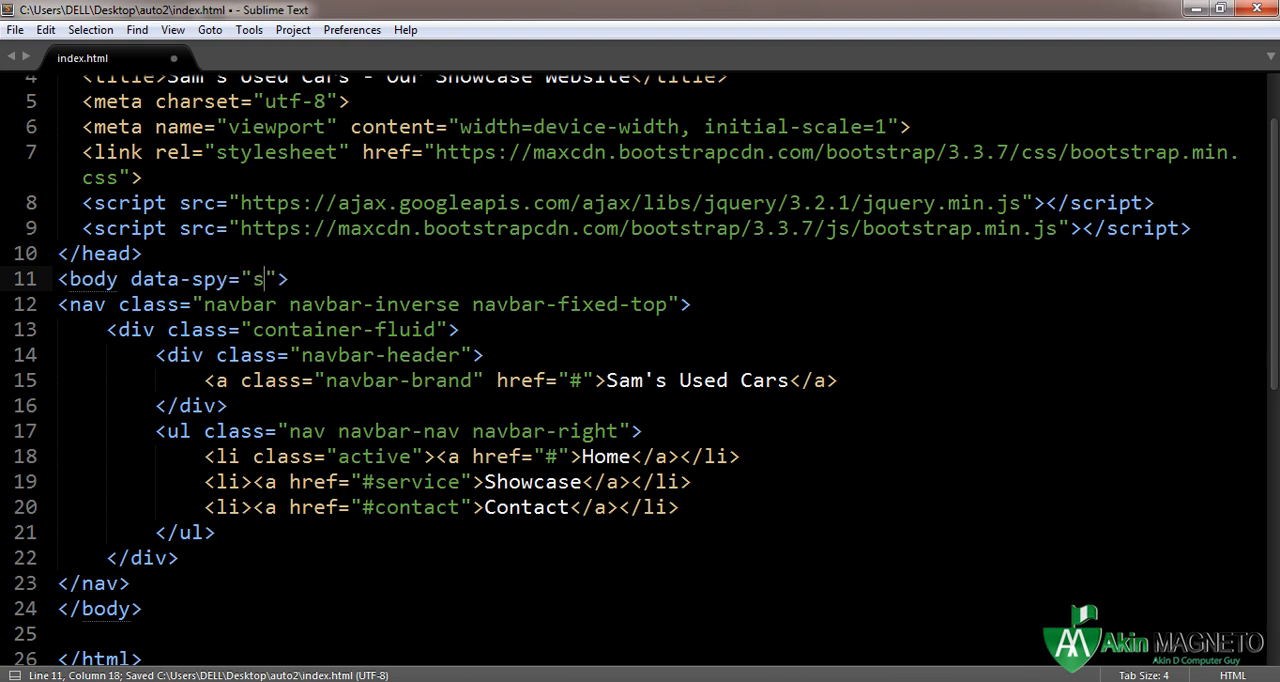
pyautogui.write('croll')
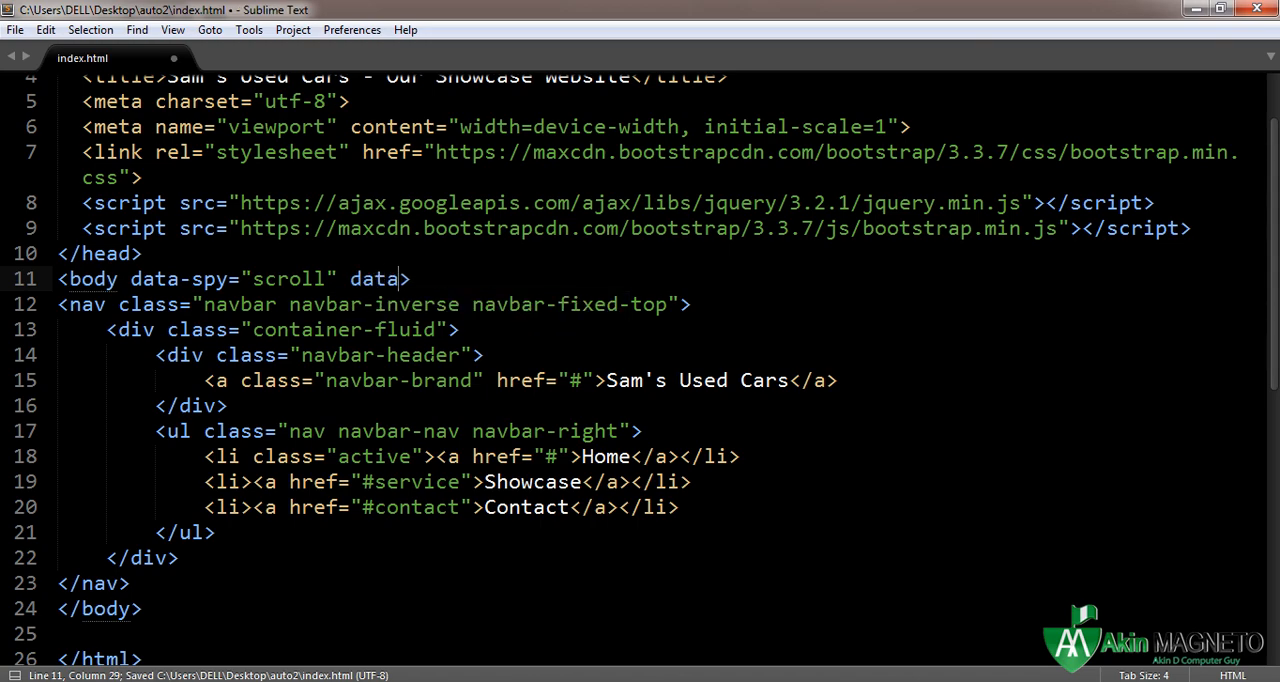
pyautogui.write('-tar')
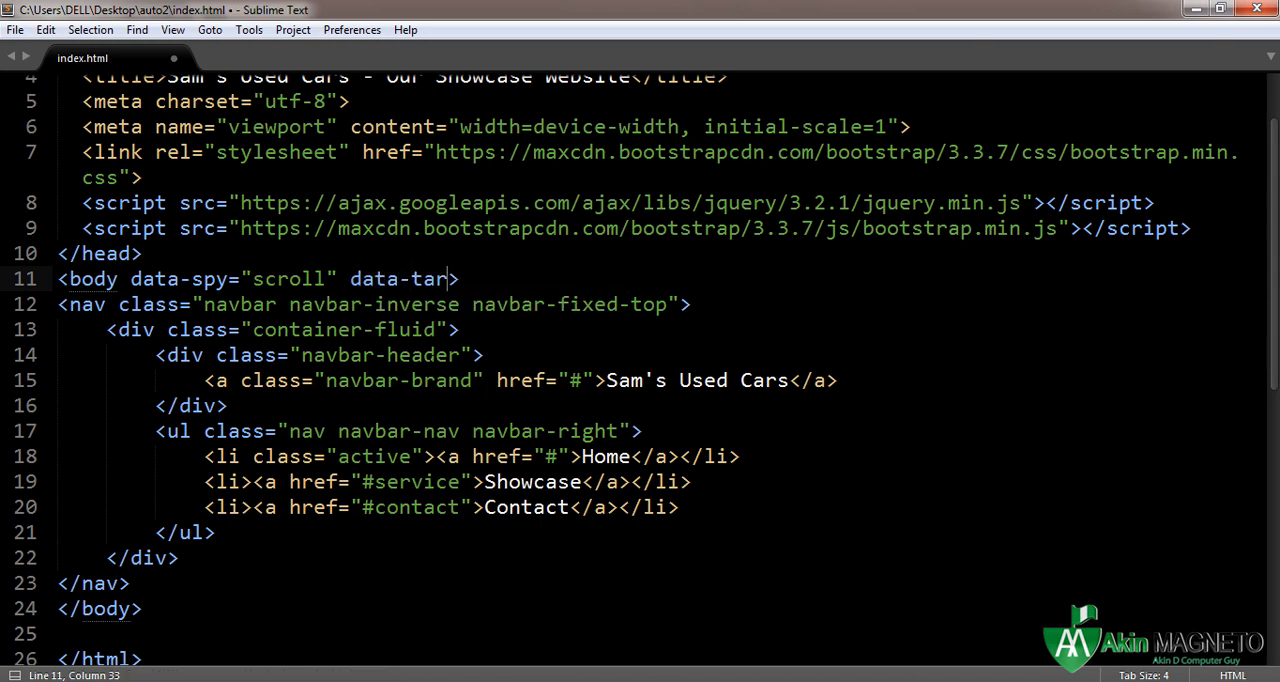
pyautogui.write('get="')
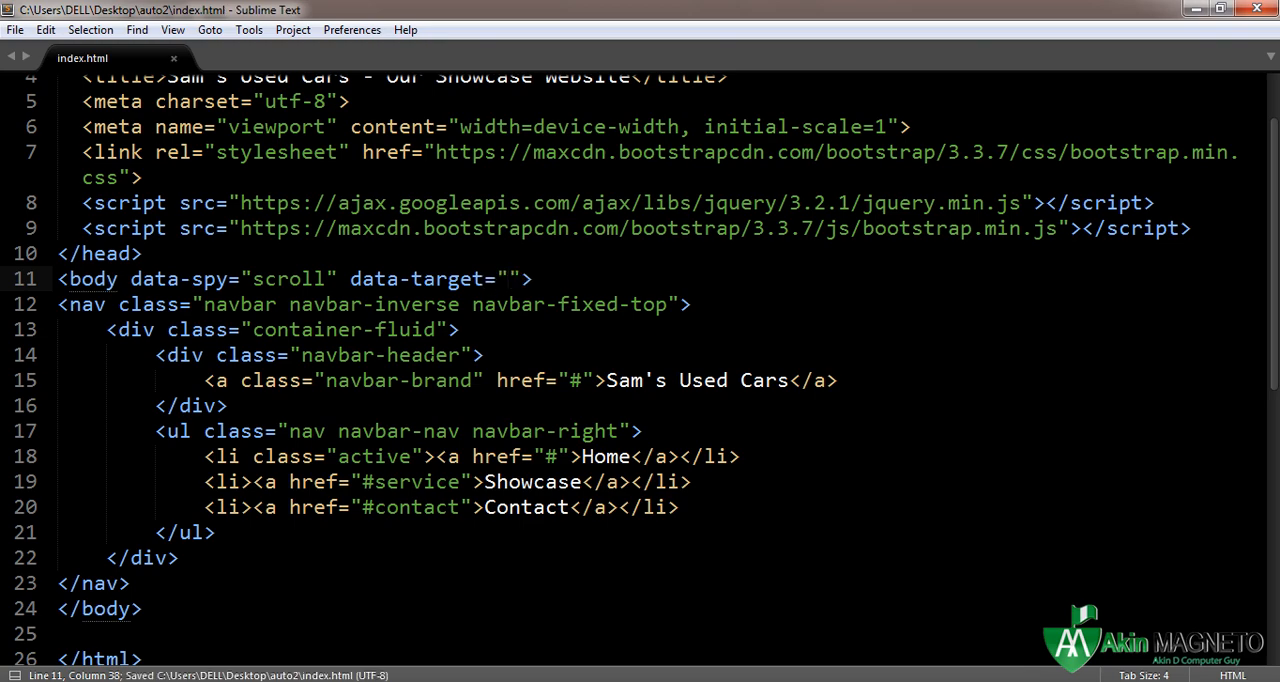
pyautogui.write('.navbar')
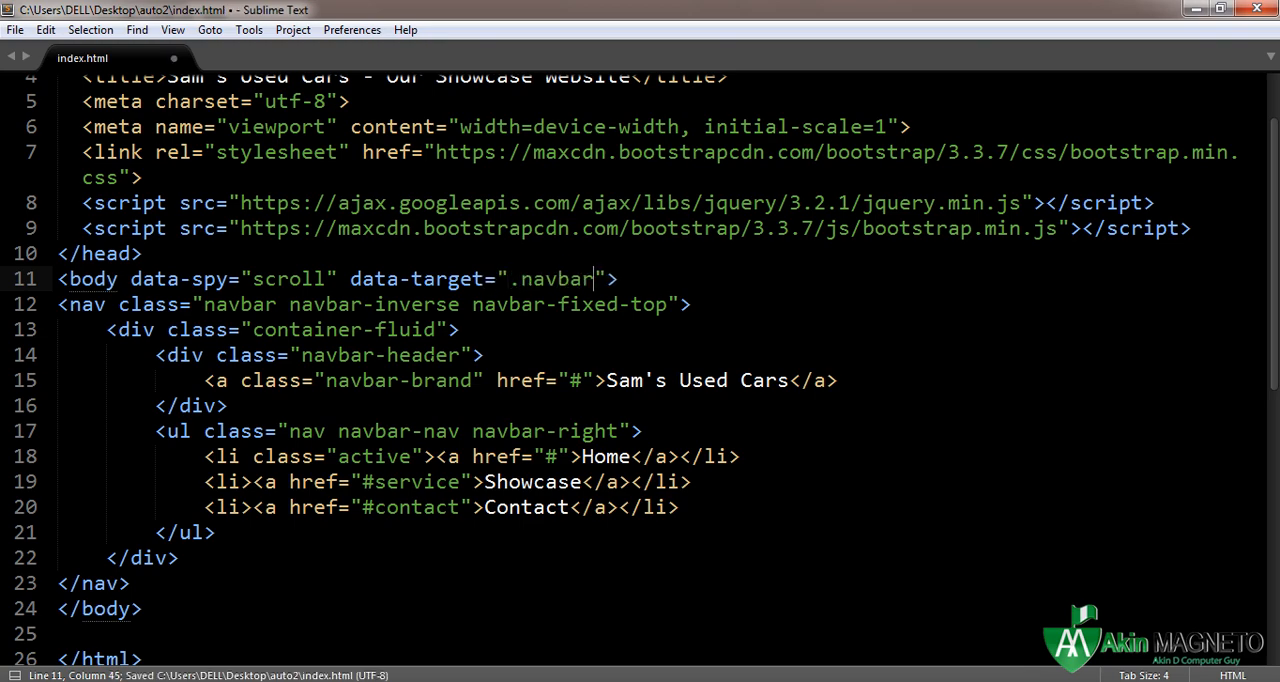
pyautogui.write('s')
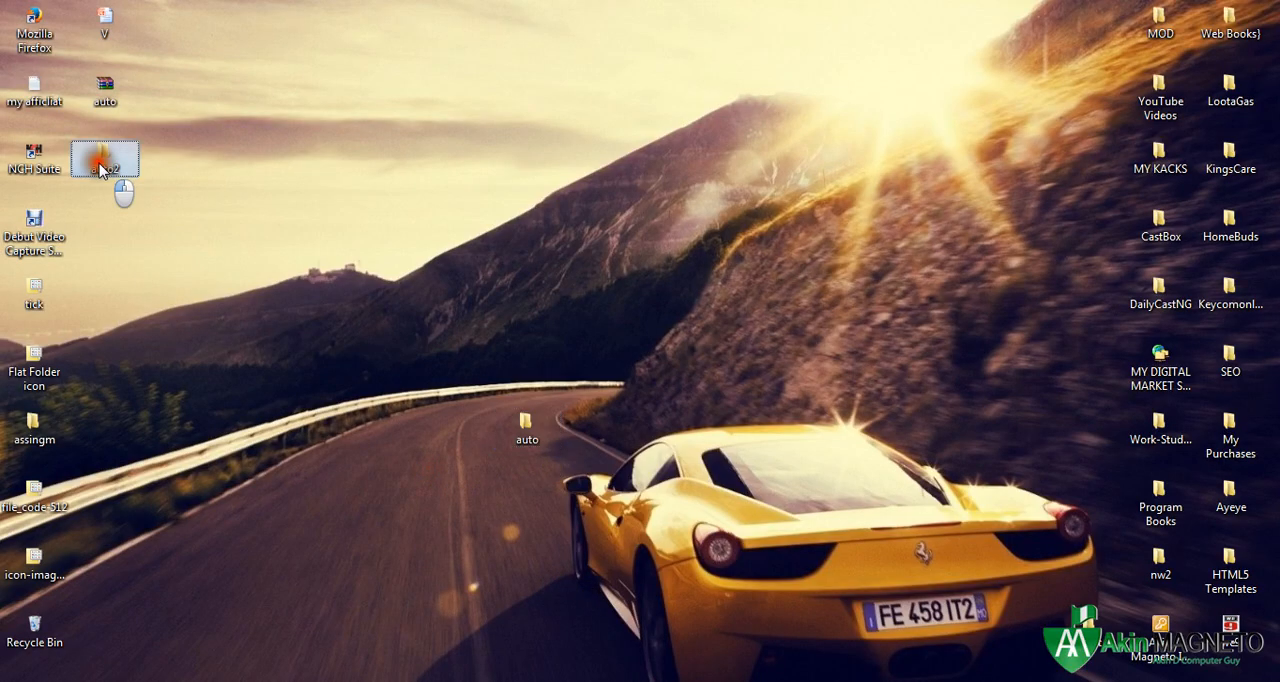
# Open the auto2 folder and launch index.html in the browser
pyautogui.doubleClick(104, 160)
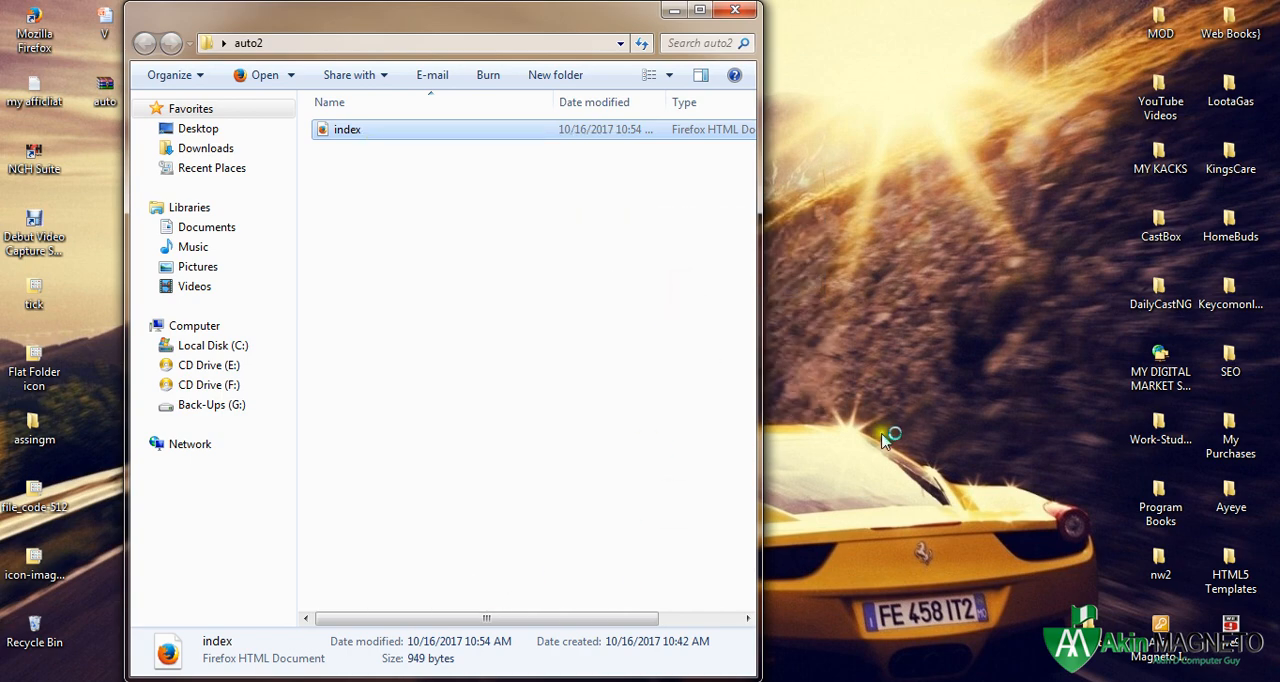
pyautogui.doubleClick(347, 129)
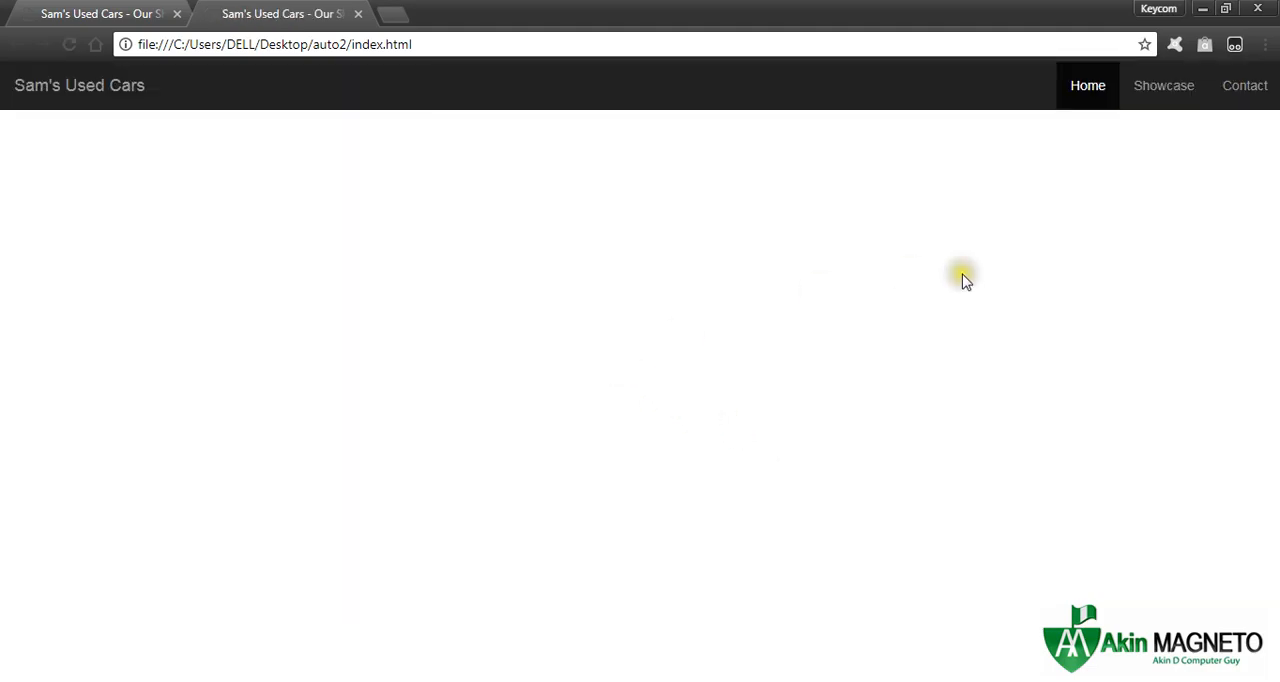
pyautogui.moveTo(843, 261)
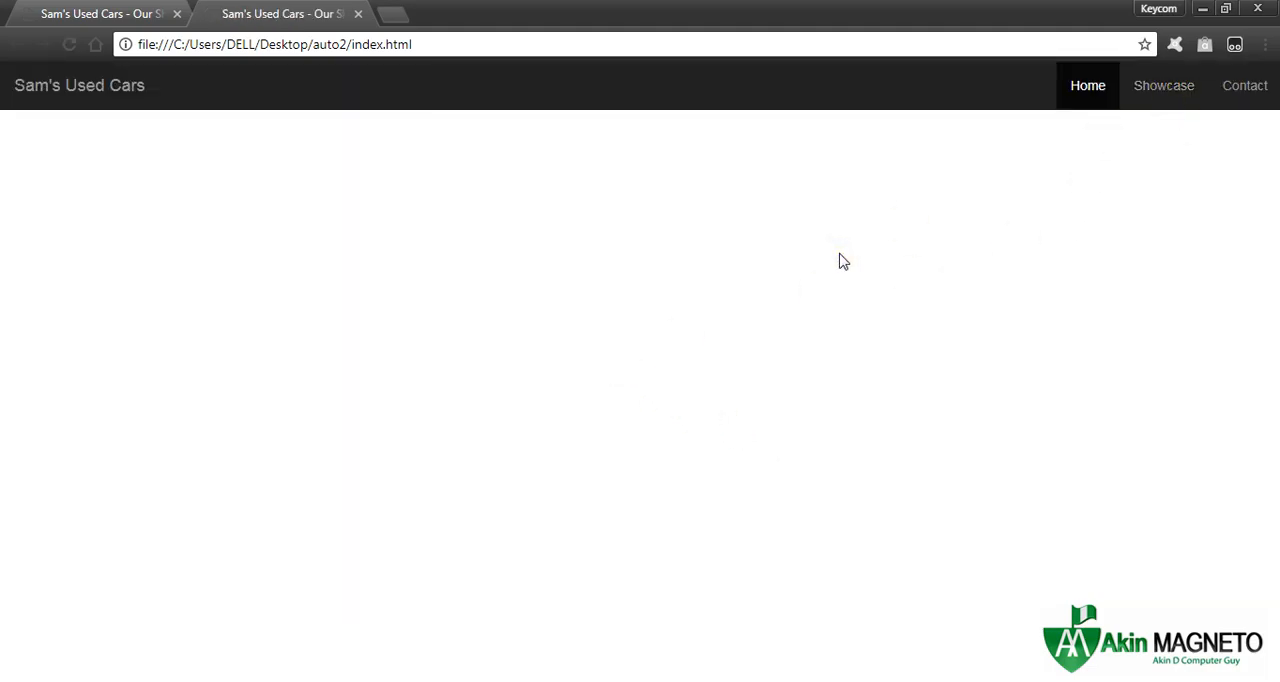
# Follow the Showcase, Contact and Home navbar links, watching the fragment change to #service and #contact
pyautogui.click(572, 224)
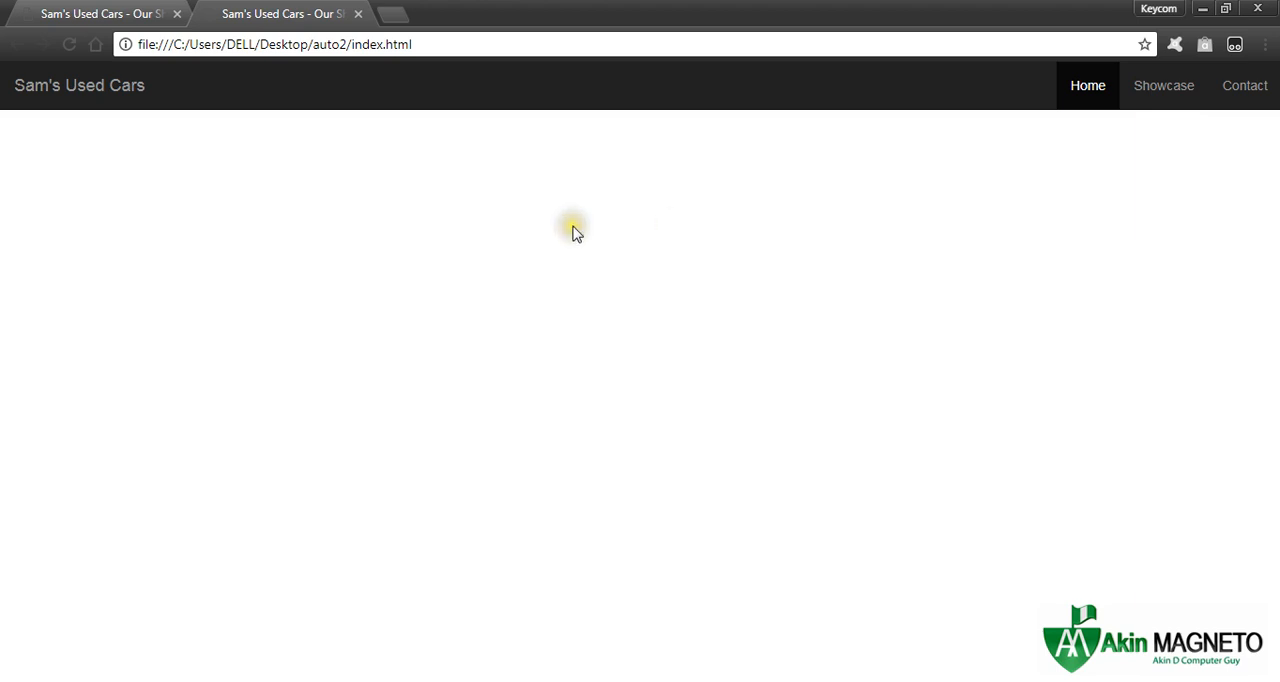
pyautogui.moveTo(418, 218)
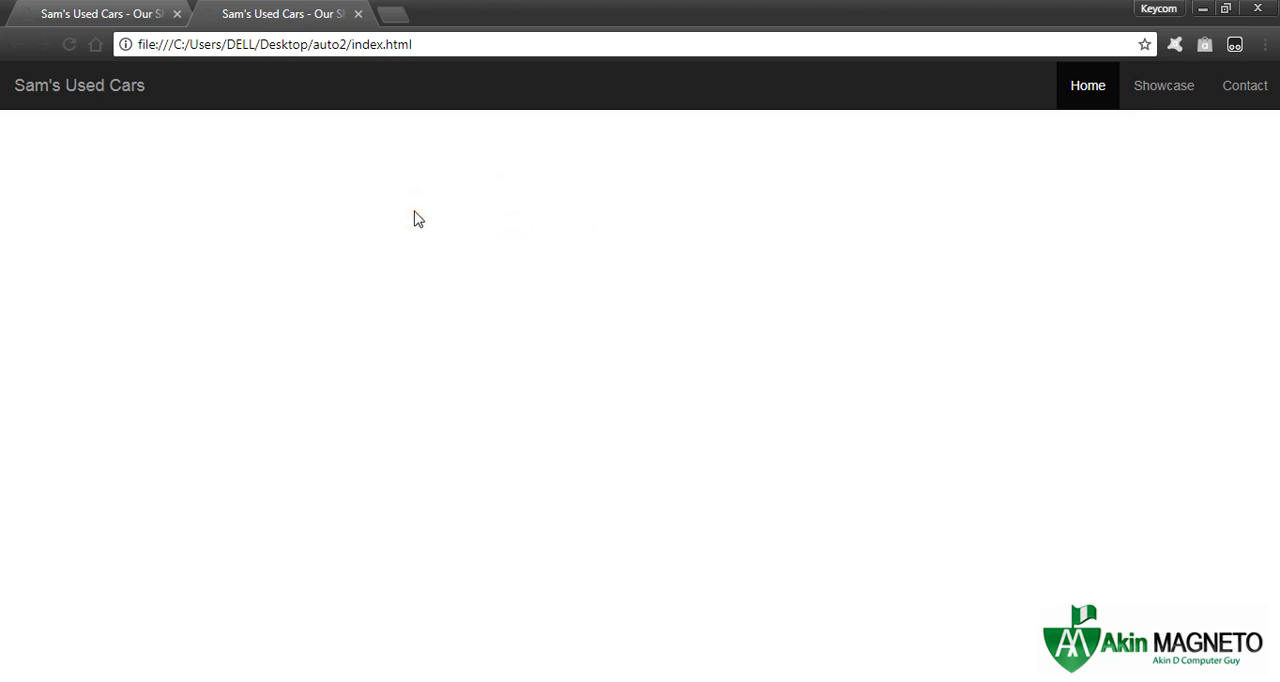
pyautogui.click(1163, 85)
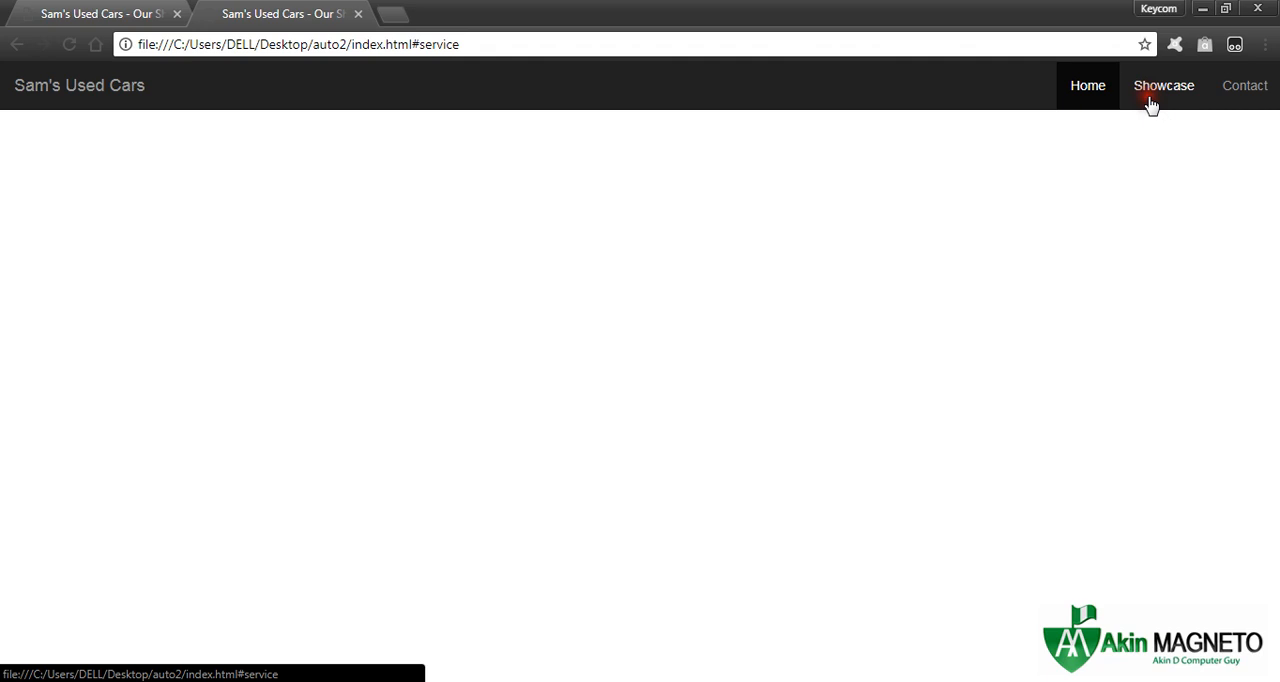
pyautogui.click(1245, 85)
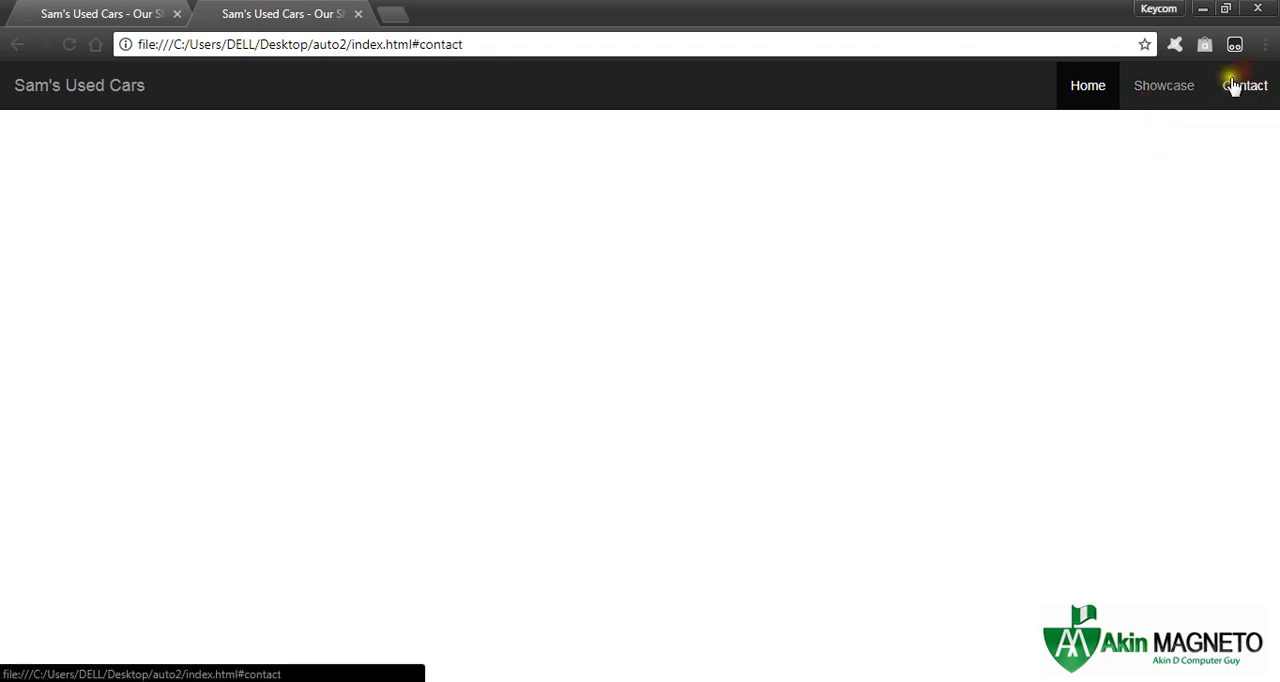
pyautogui.click(1245, 85)
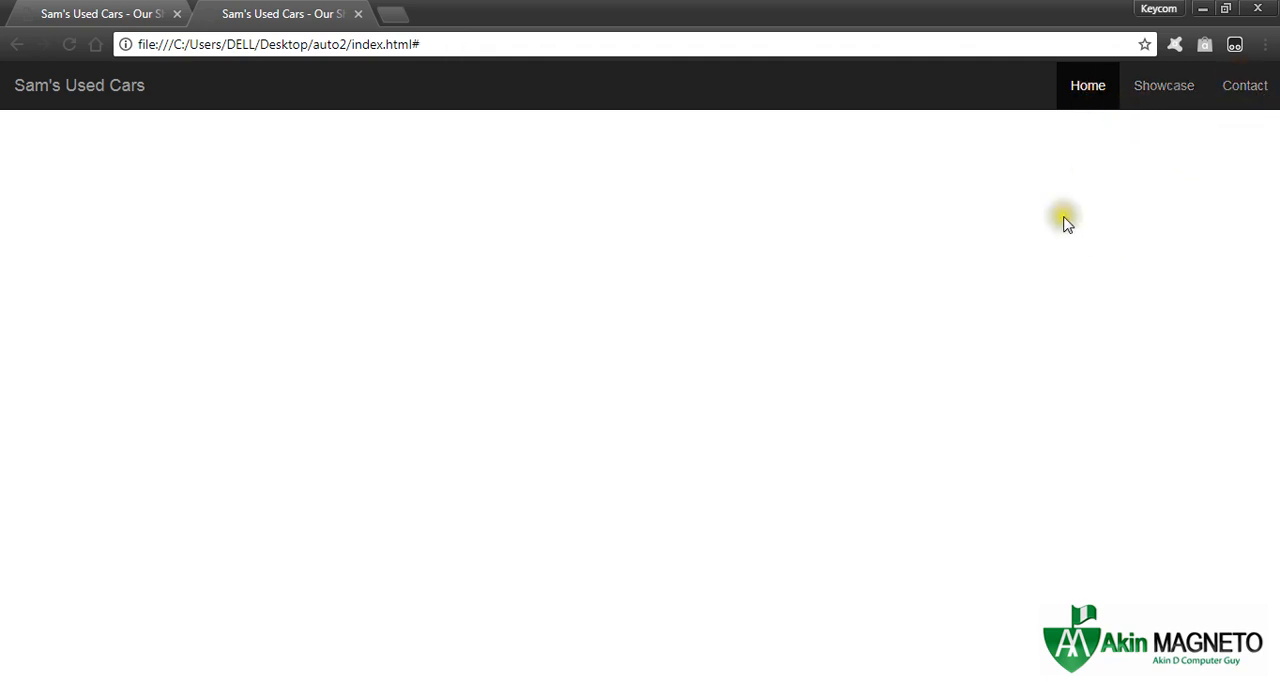
pyautogui.click(1245, 85)
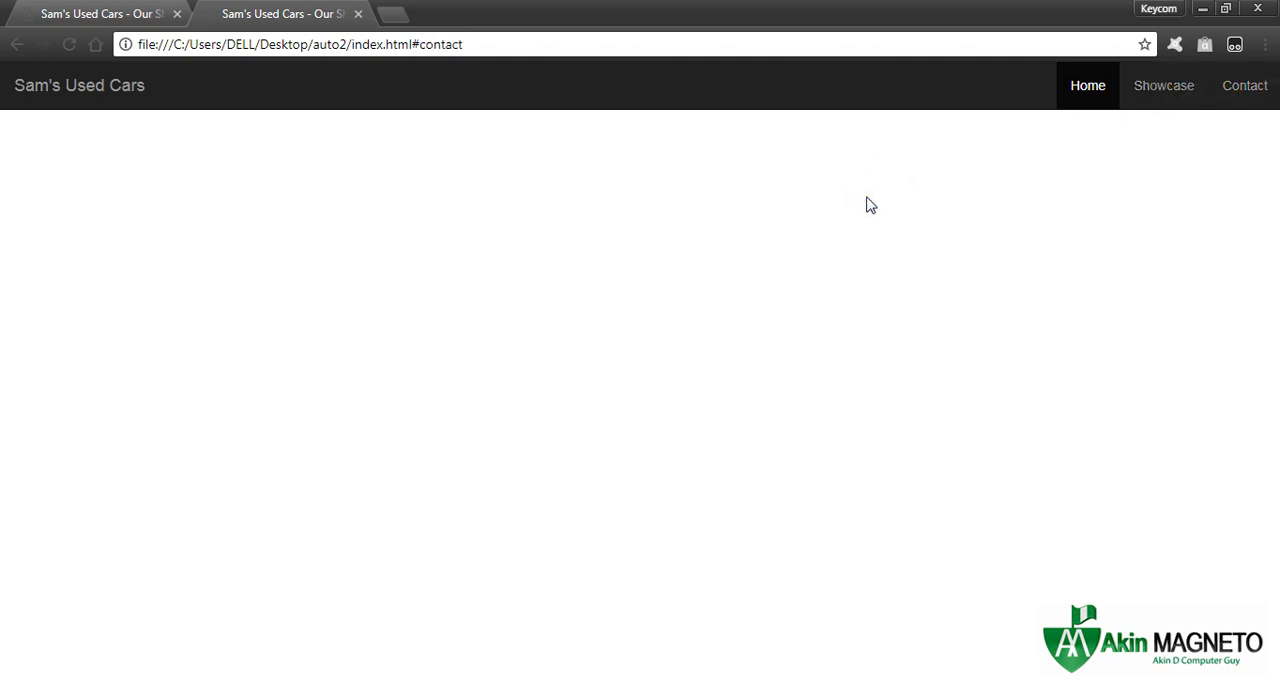
pyautogui.moveTo(714, 268)
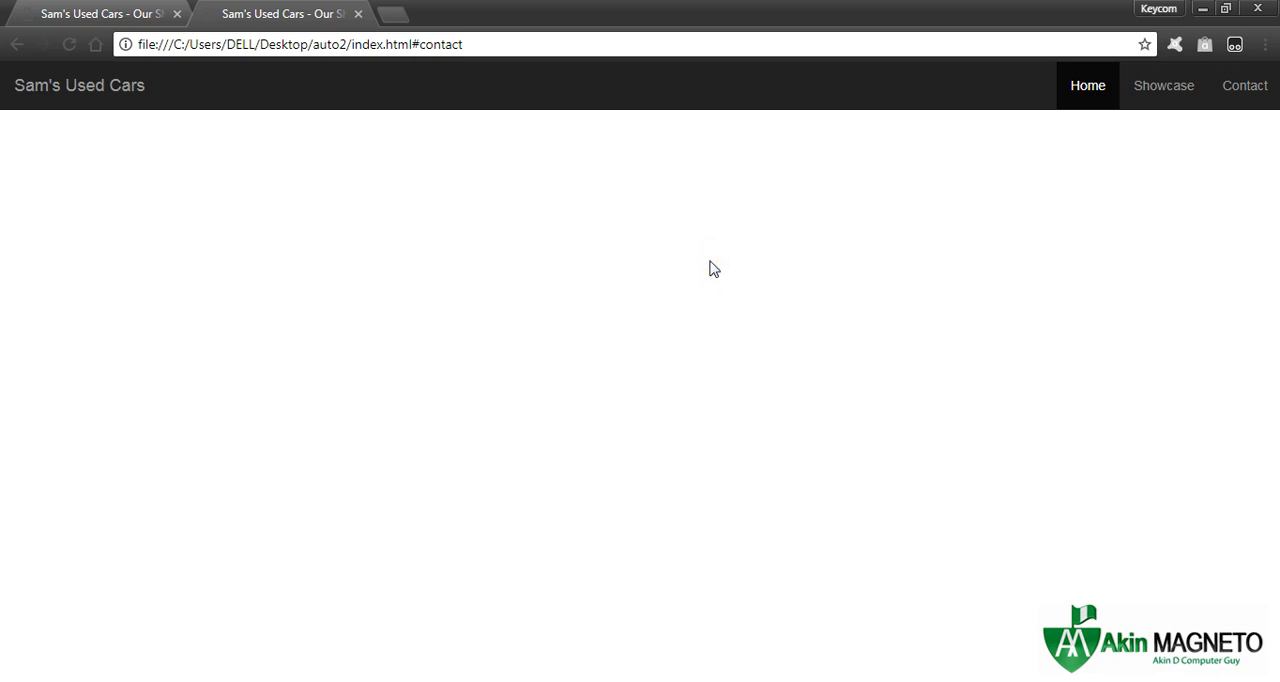